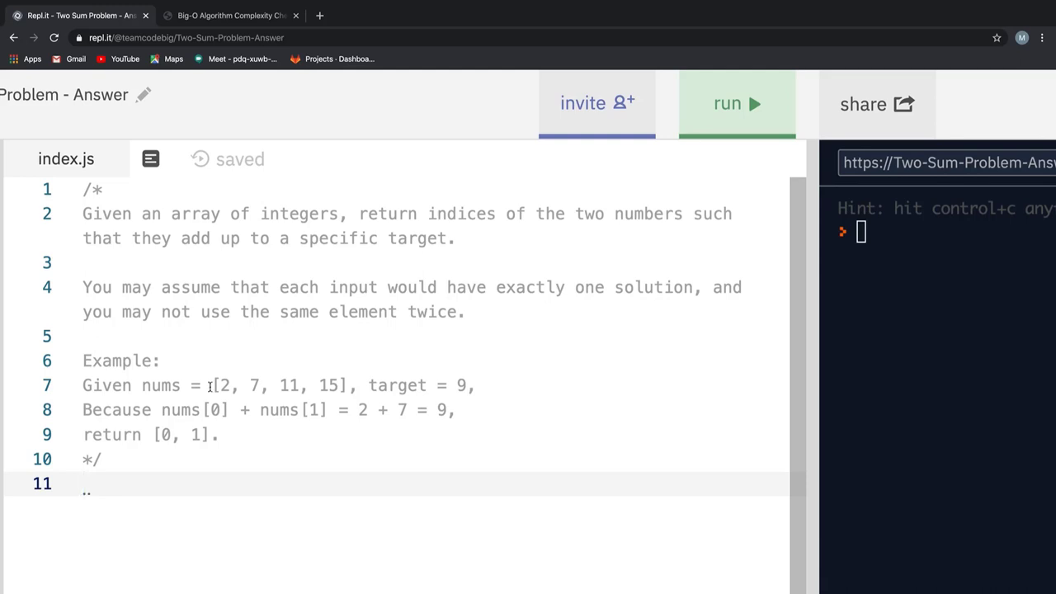
Step: Highlight the example nums array, the target 9 and the worked example in the problem
drag(211, 386, 350, 386)
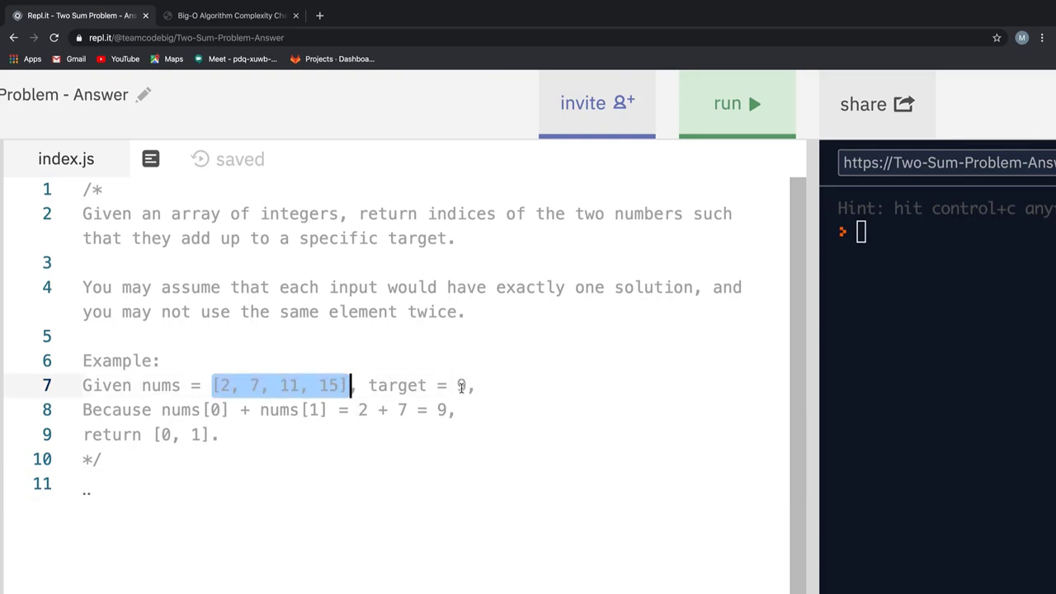
click(462, 386)
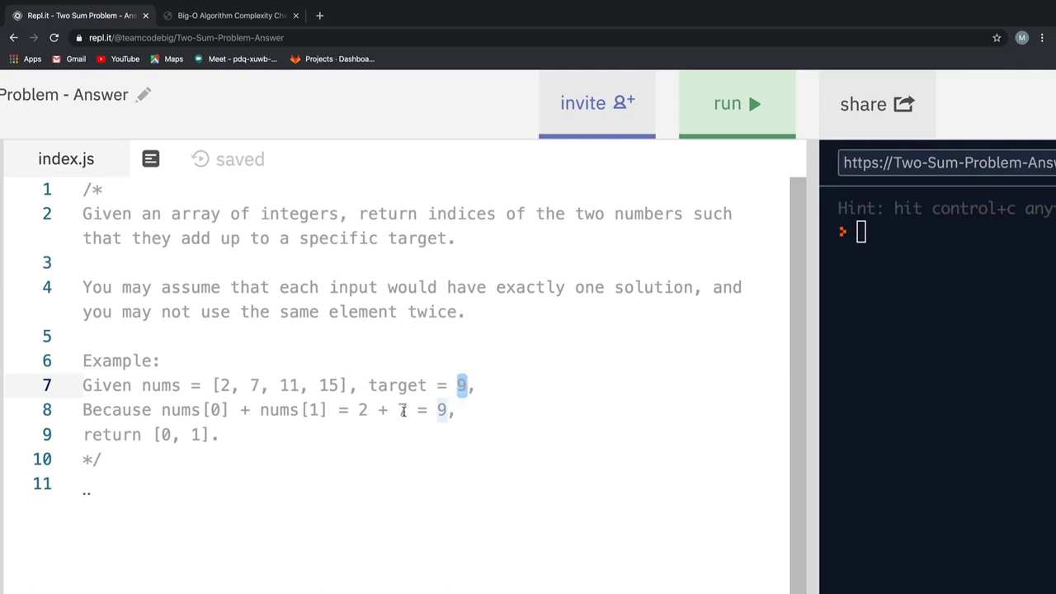
drag(360, 409, 446, 409)
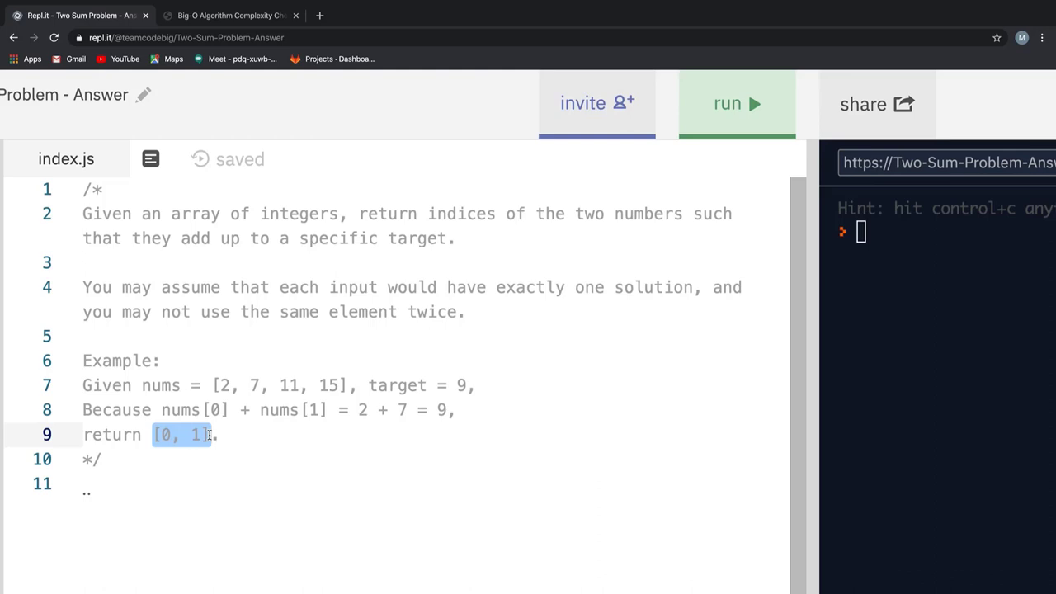
mouse_move(208, 439)
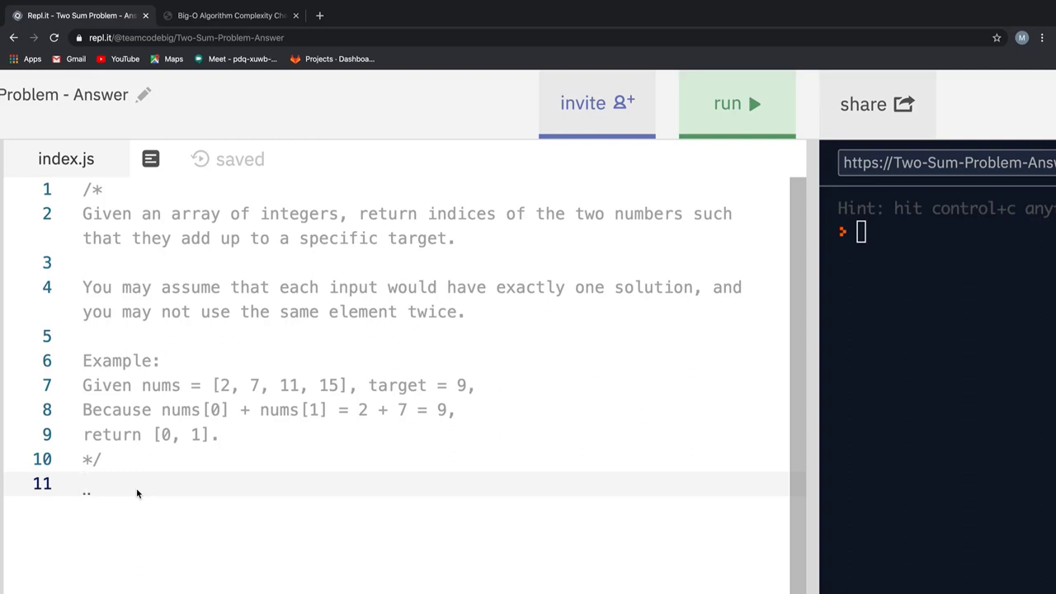
Step: Declare function two_sum(arr, target){ on a new line below the comment
key(Enter)
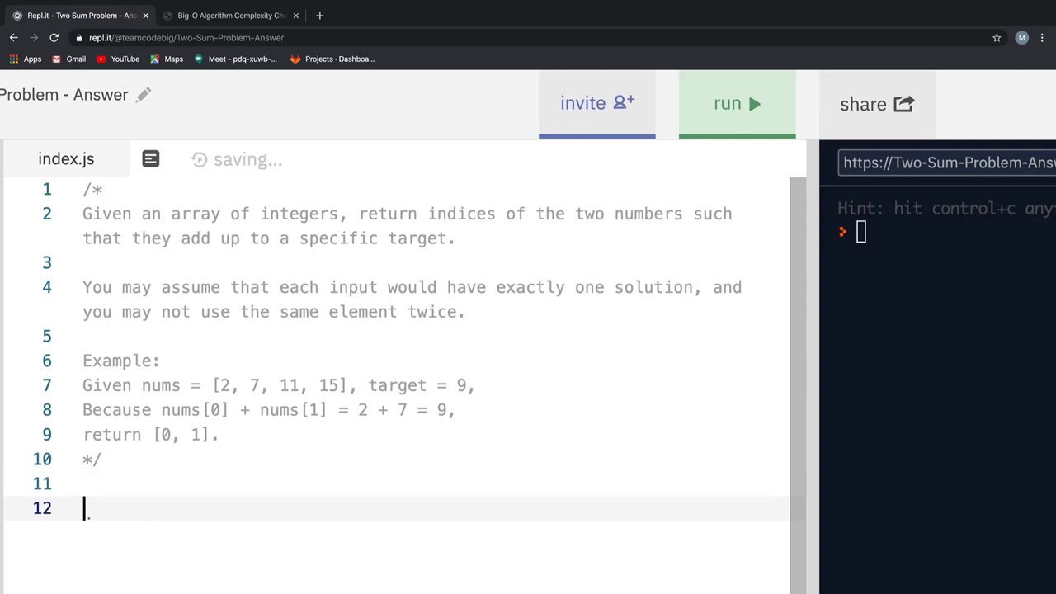
text(function two)
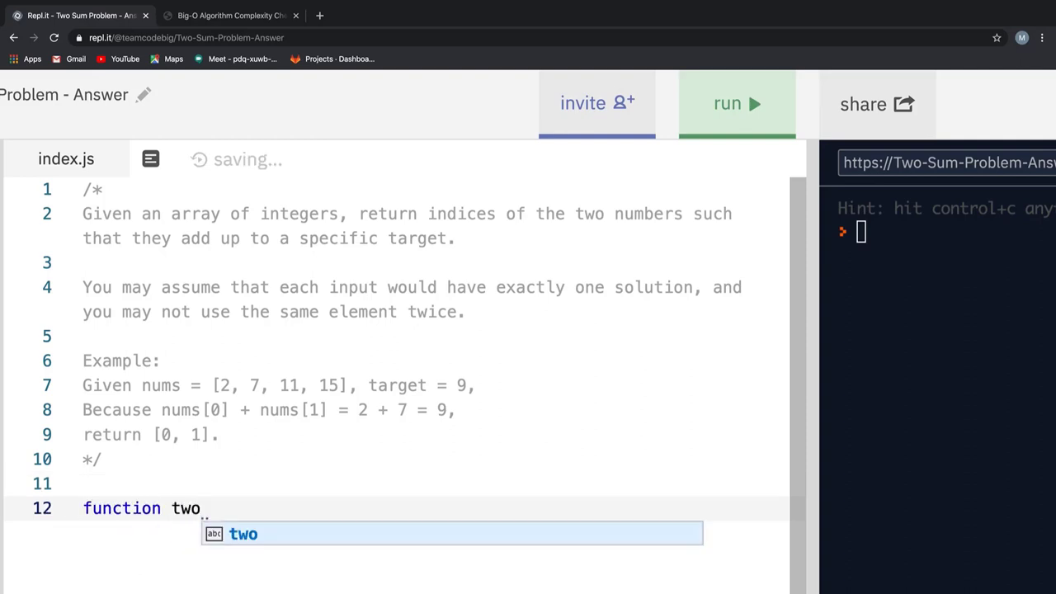
text(_sum(ar)
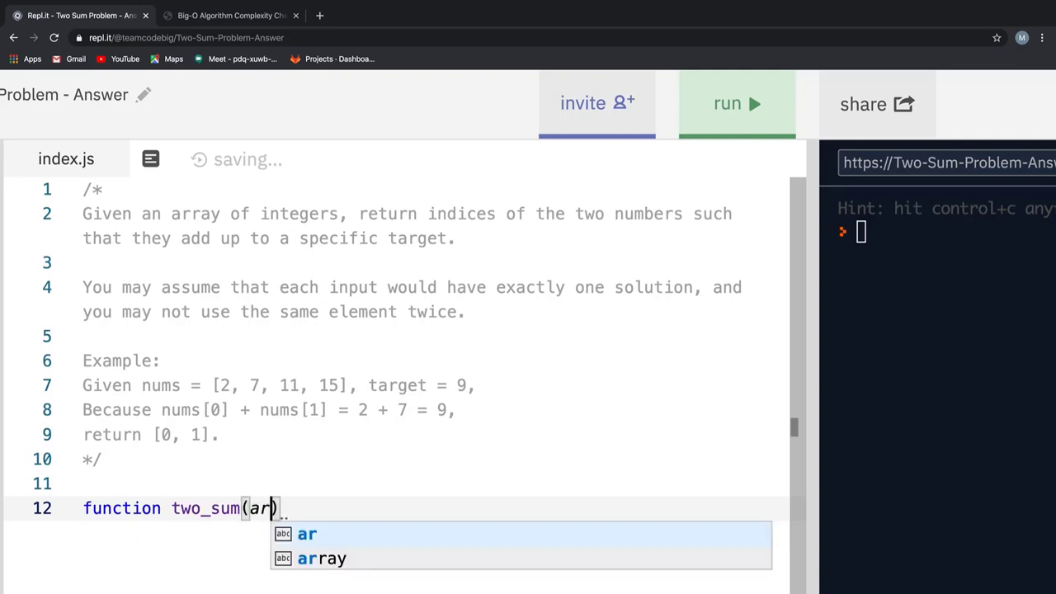
text(r, target)
text(for(let )
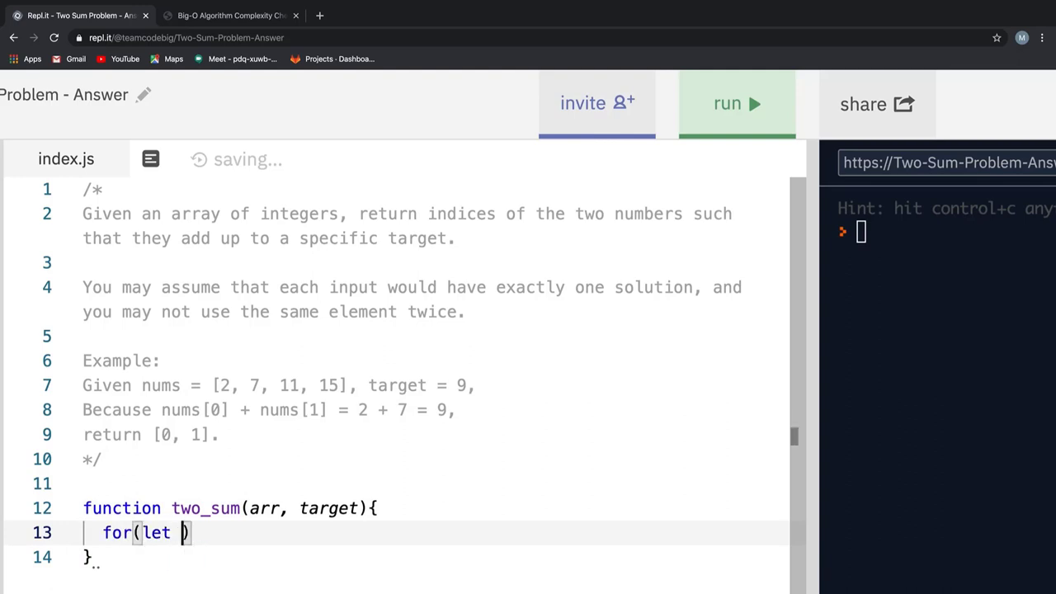
Step: Add an outer loop for let i = 0; i < arr.length - 1; i++
text(i = 0; i)
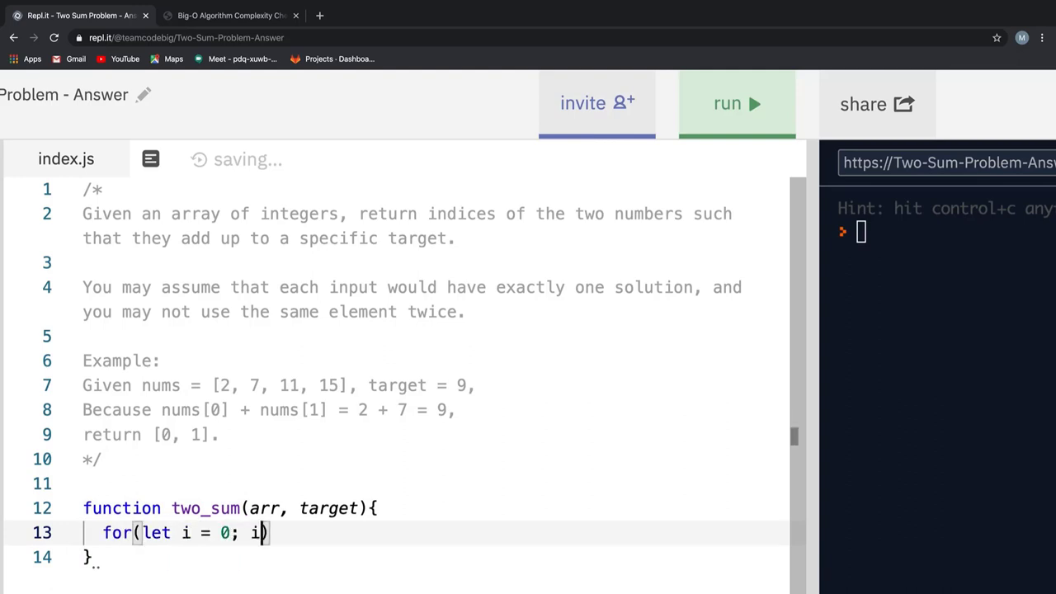
text(< arr.len)
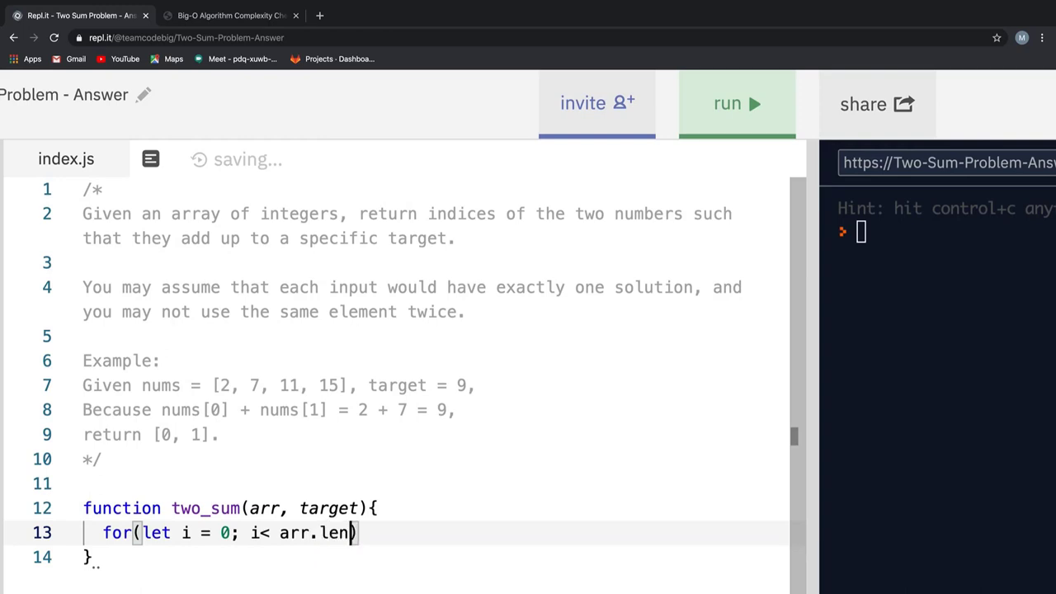
text(gth - 1)
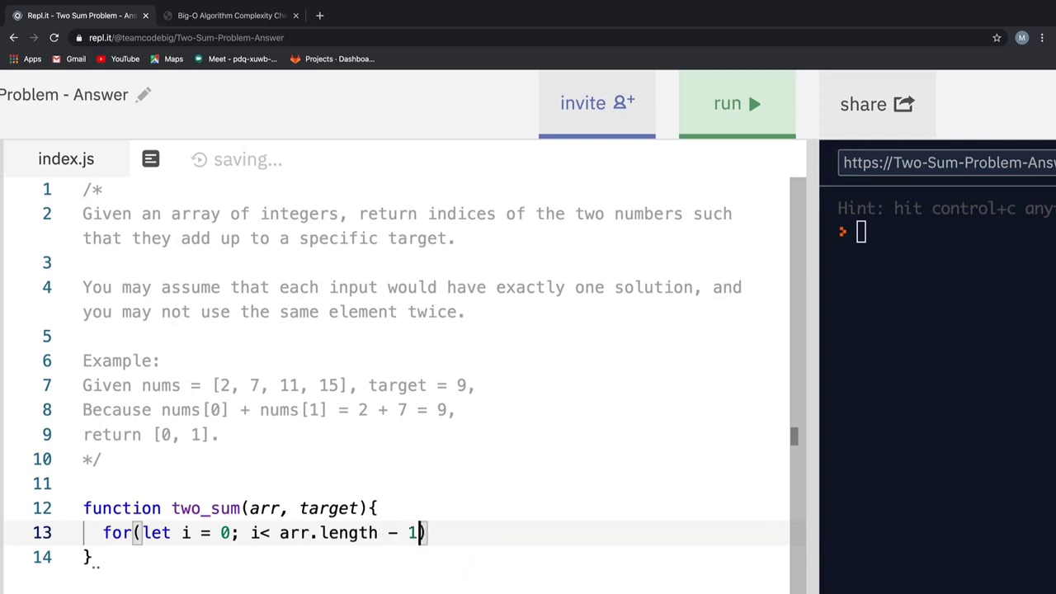
text(;i++)
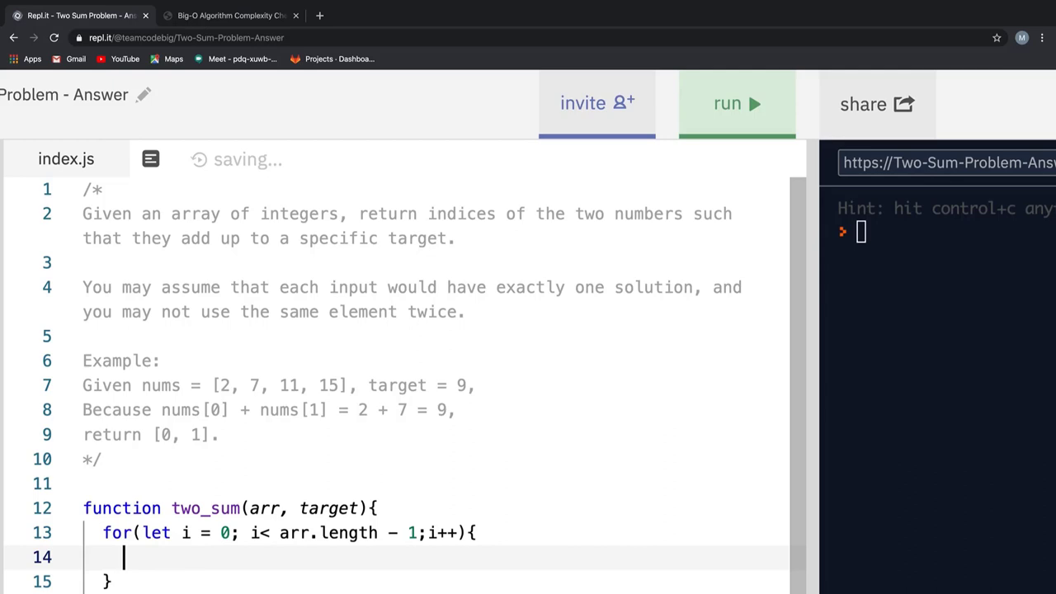
scroll(down, 3)
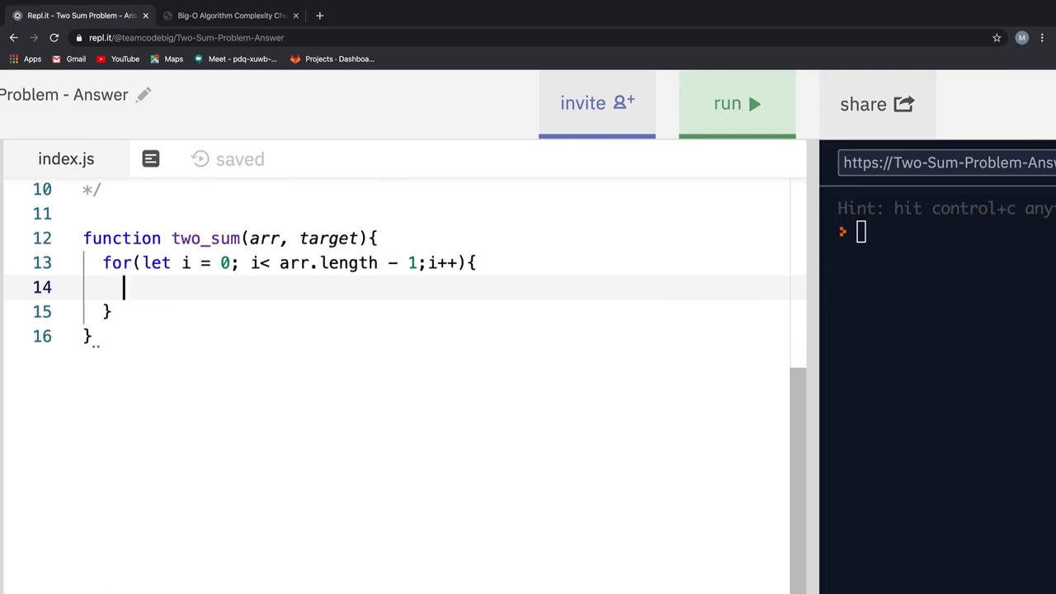
Step: Nest an inner loop for let j = 1; j < arr.length; j++
text(fo)
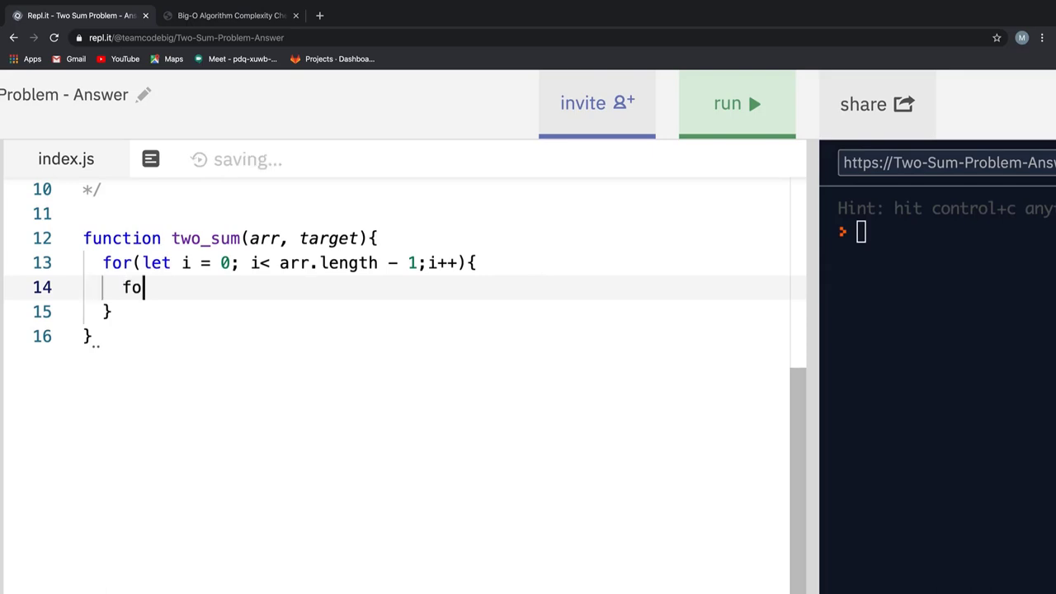
text(r()
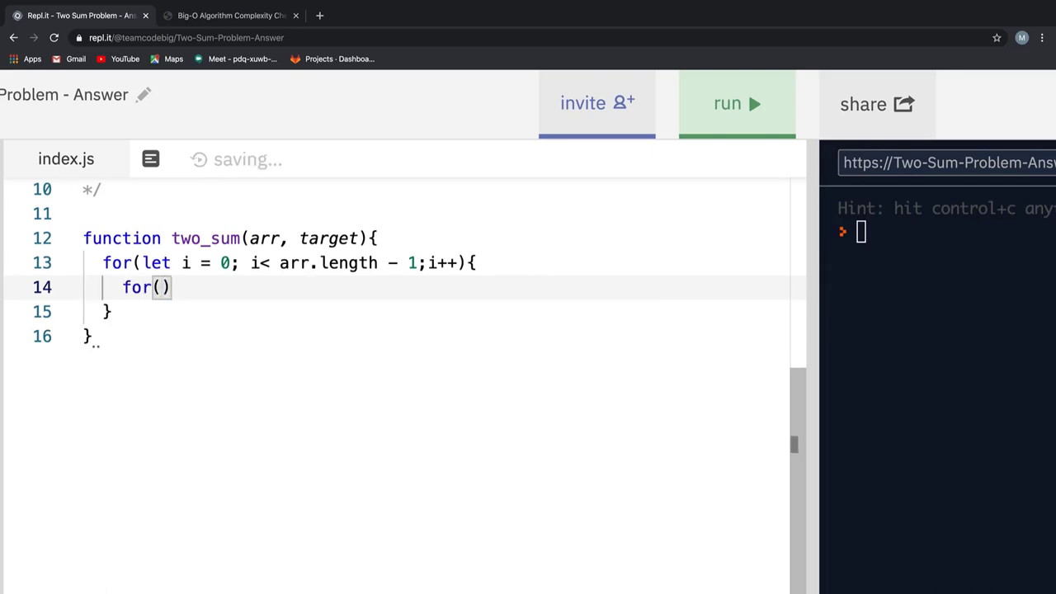
text(let k)
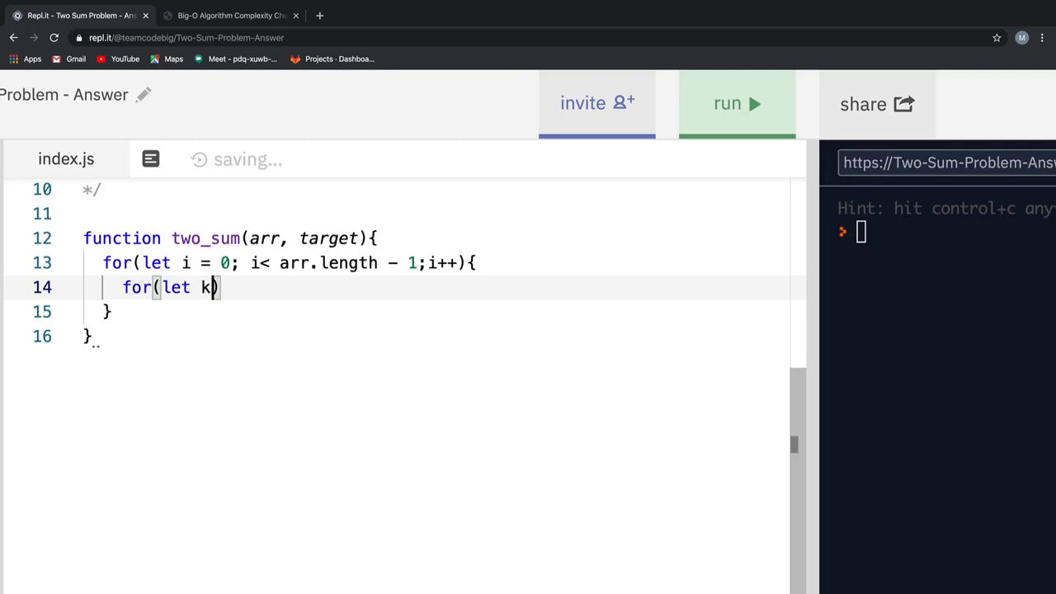
text(j = 1)
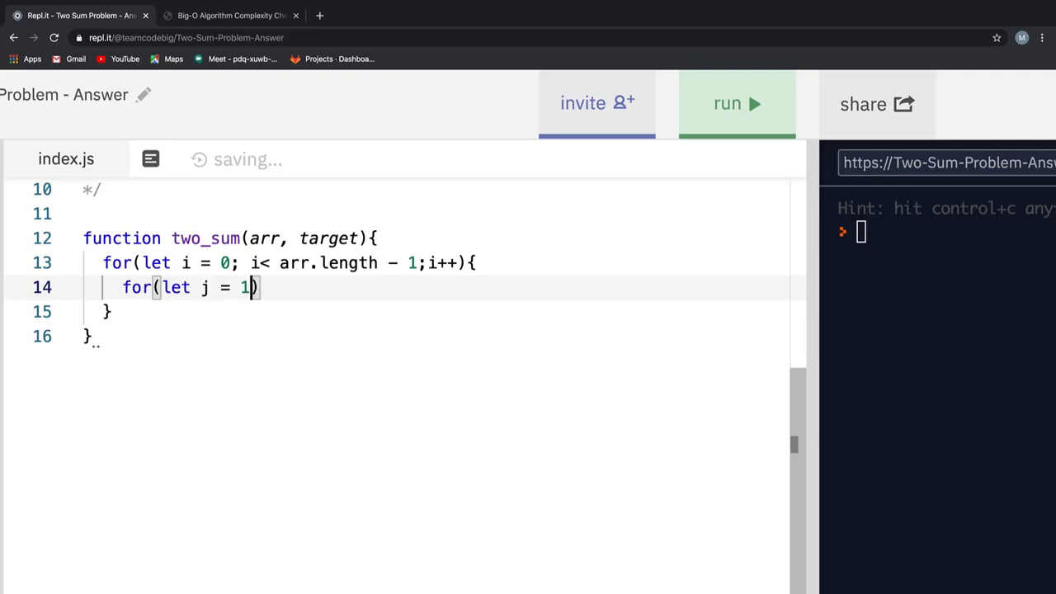
text(; j<)
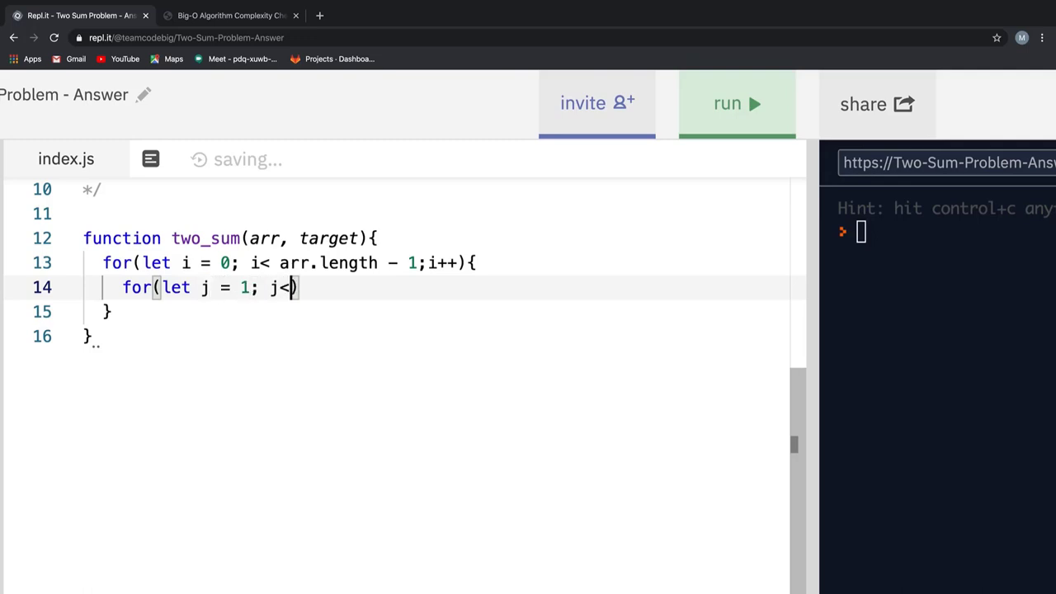
text(arr.length;)
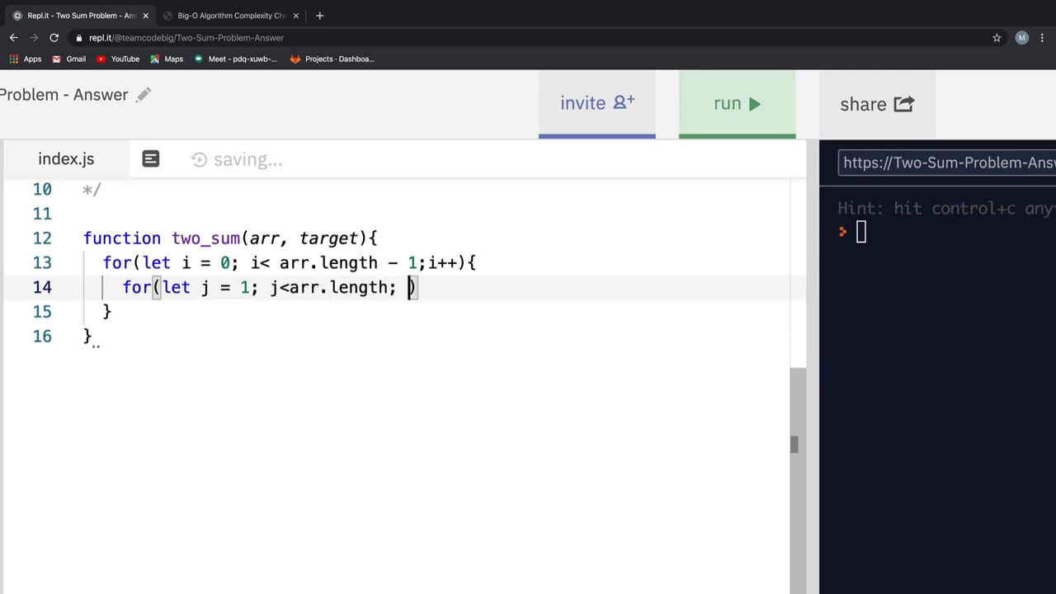
text(j++)
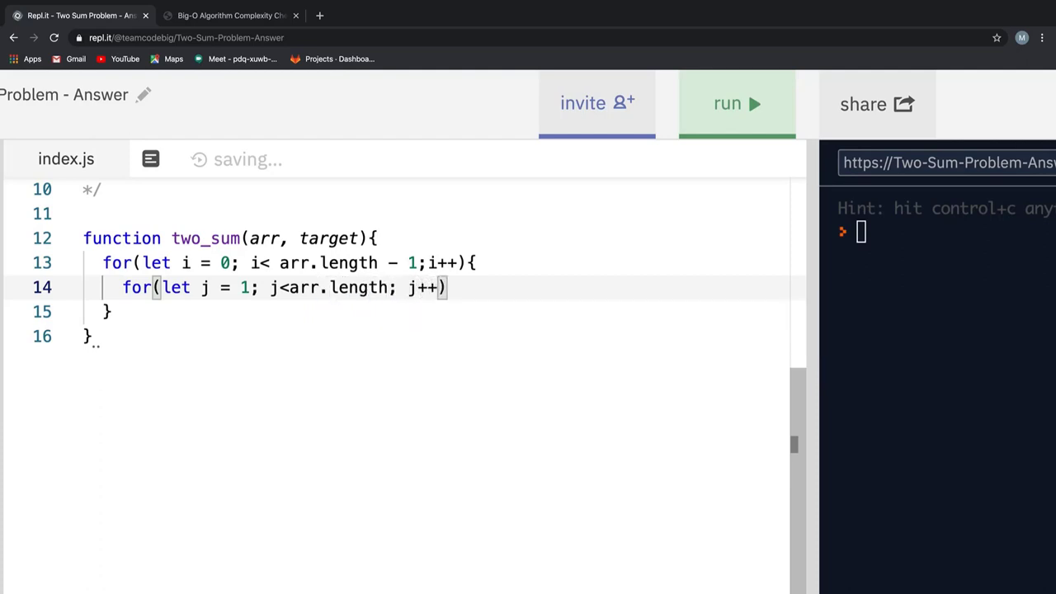
Step: Log j in the inner loop body and call two_sum([2, 7, 11, 15], 9) on line 20
text({)
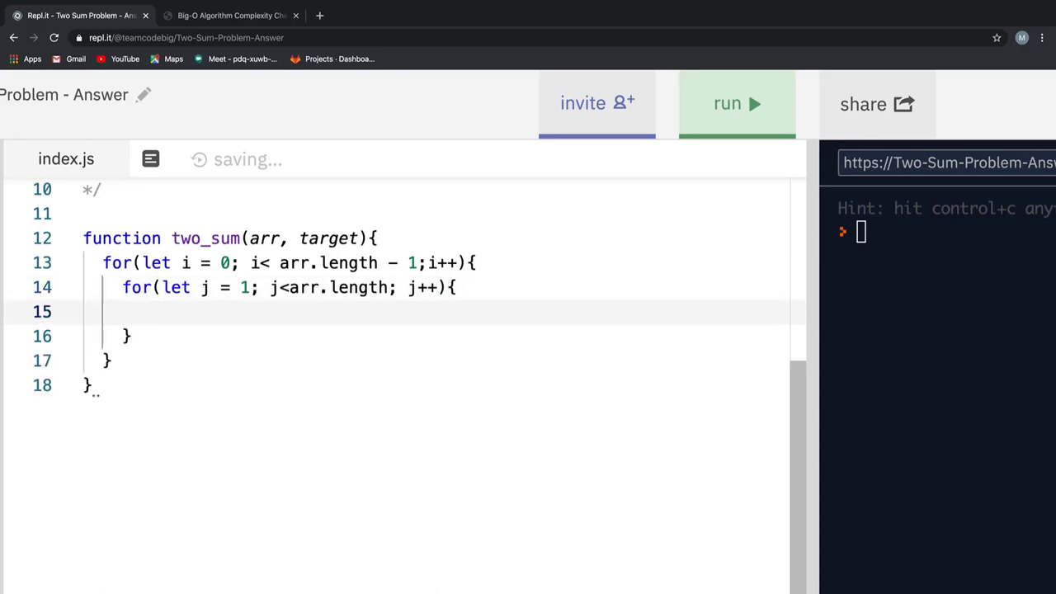
text(console.log(j)
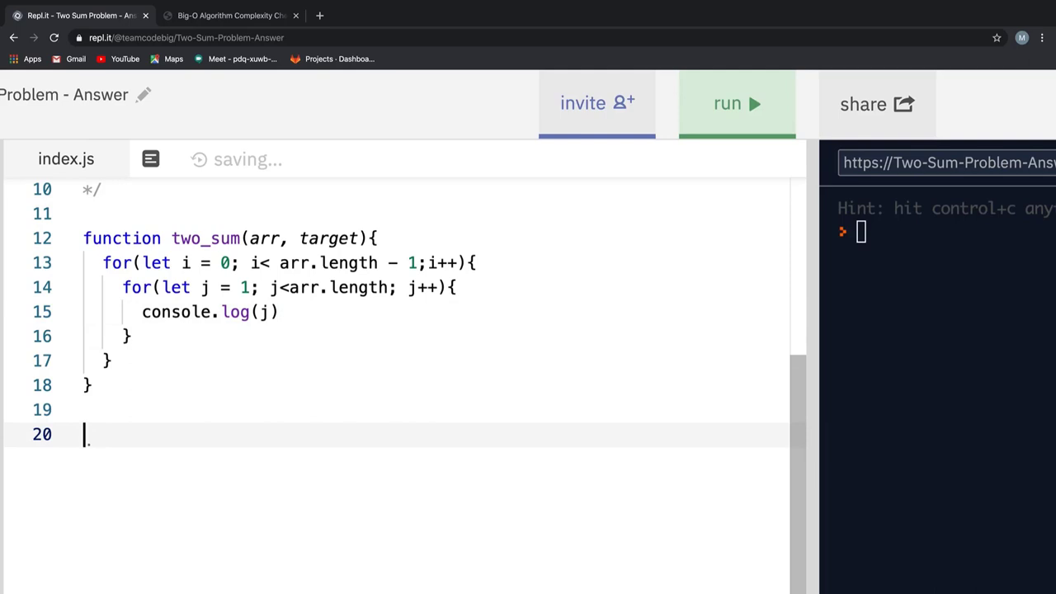
text(two_sum([2, 7, 11, 15)
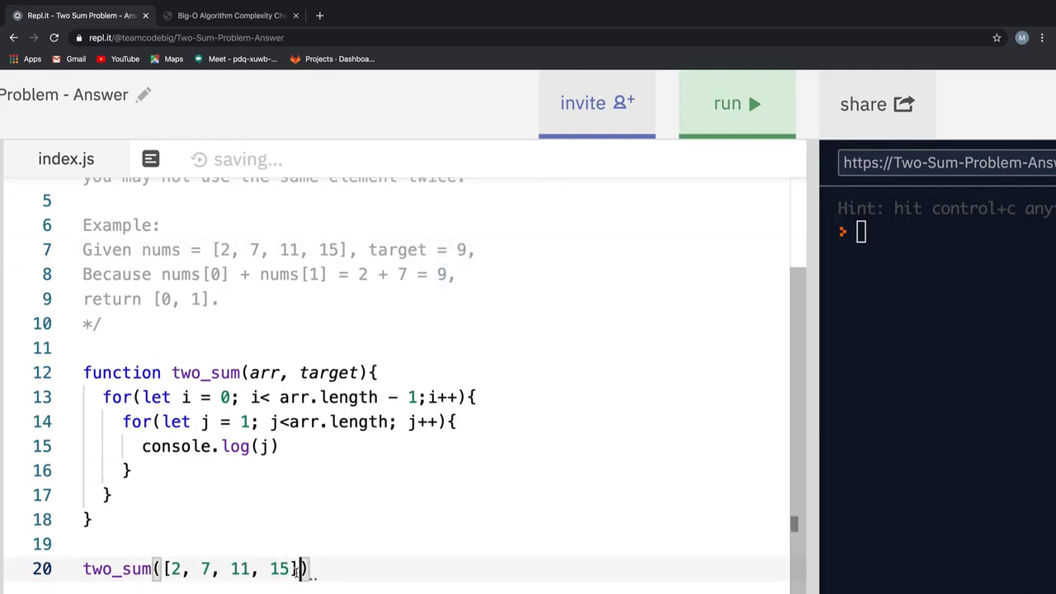
text(, 9)
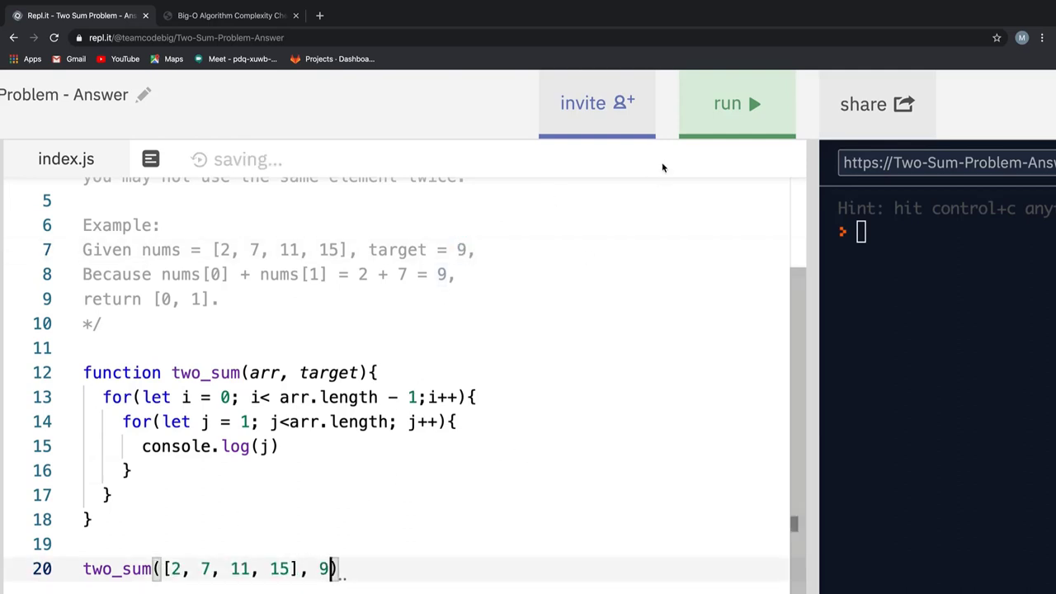
Step: Run index.js so the console prints j values 1, 2, 3 three times
click(726, 103)
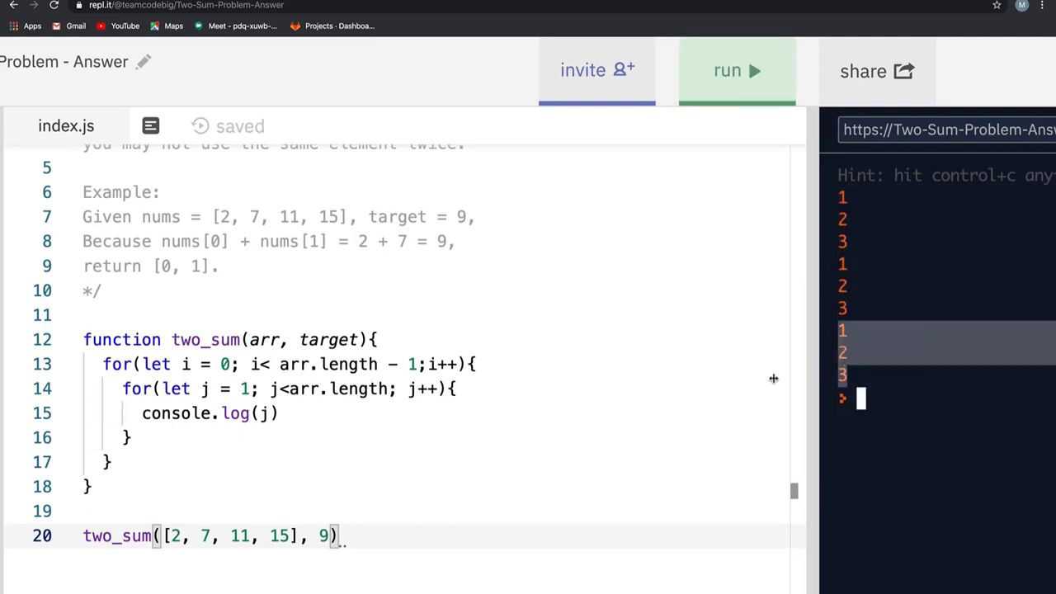
scroll(down, 3)
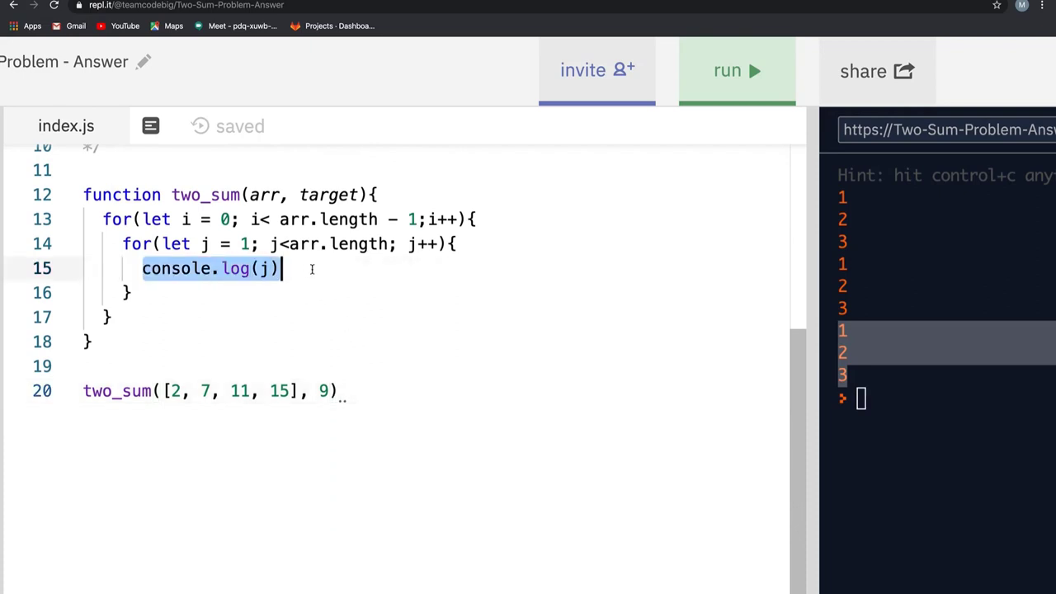
Step: Replace the log with if(arr[i] + arr[j] === target) returning [i, j]
text(if(a)
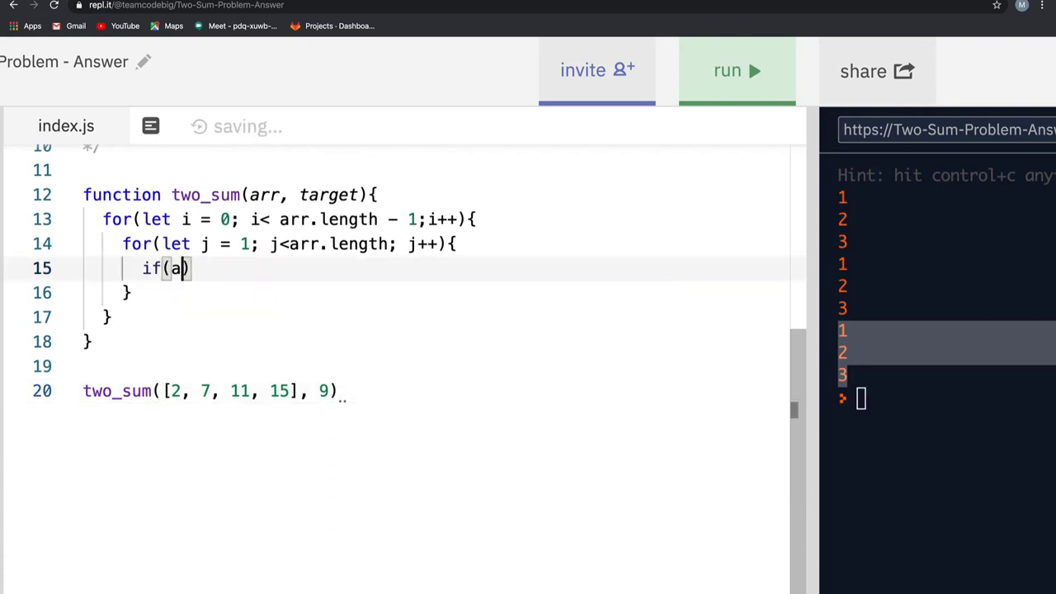
text(rr[i] + arr[)
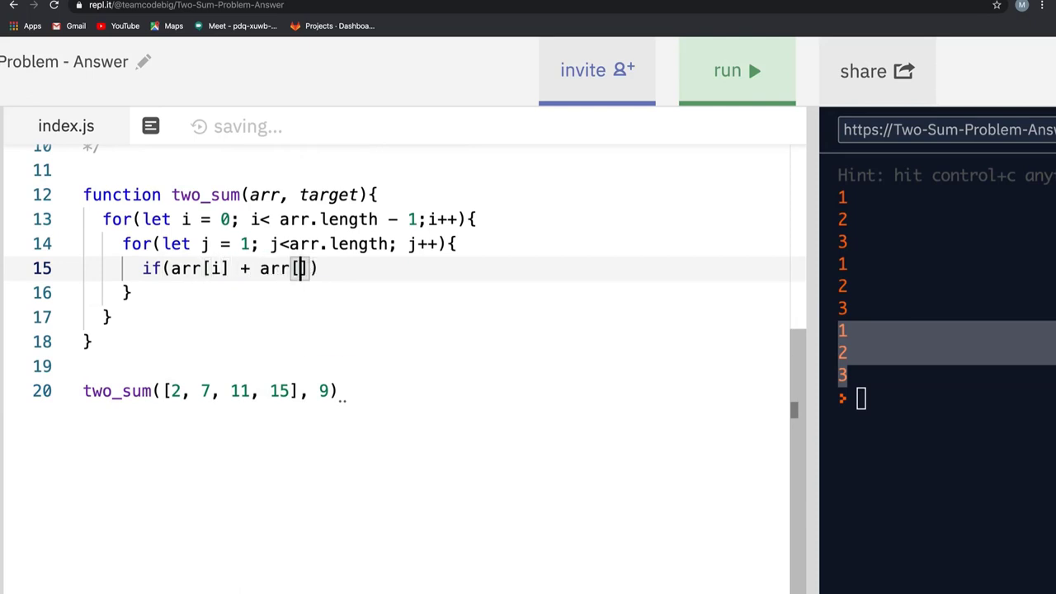
text(j] ===)
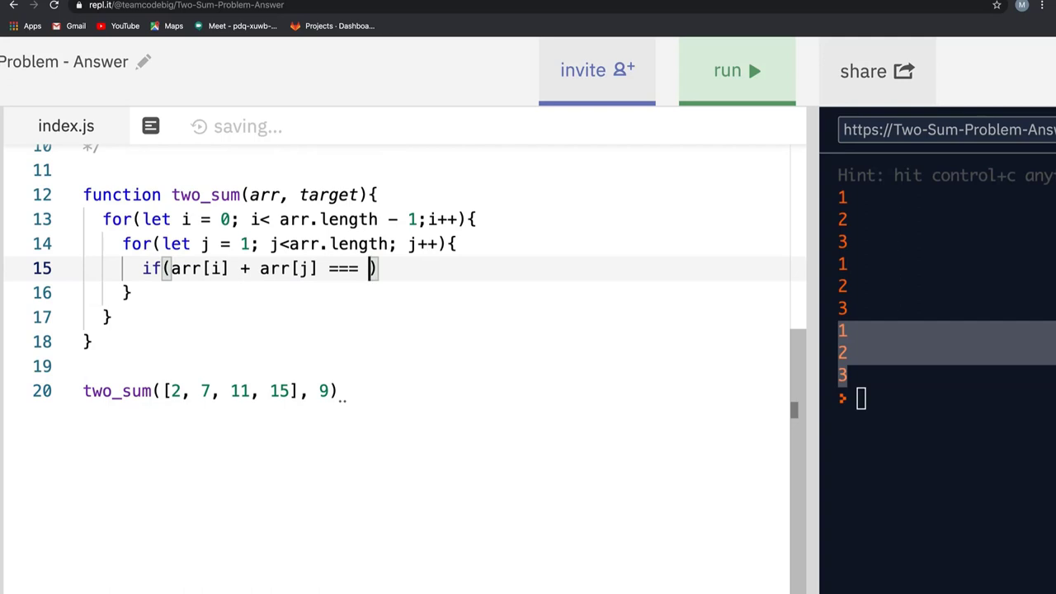
text(target)
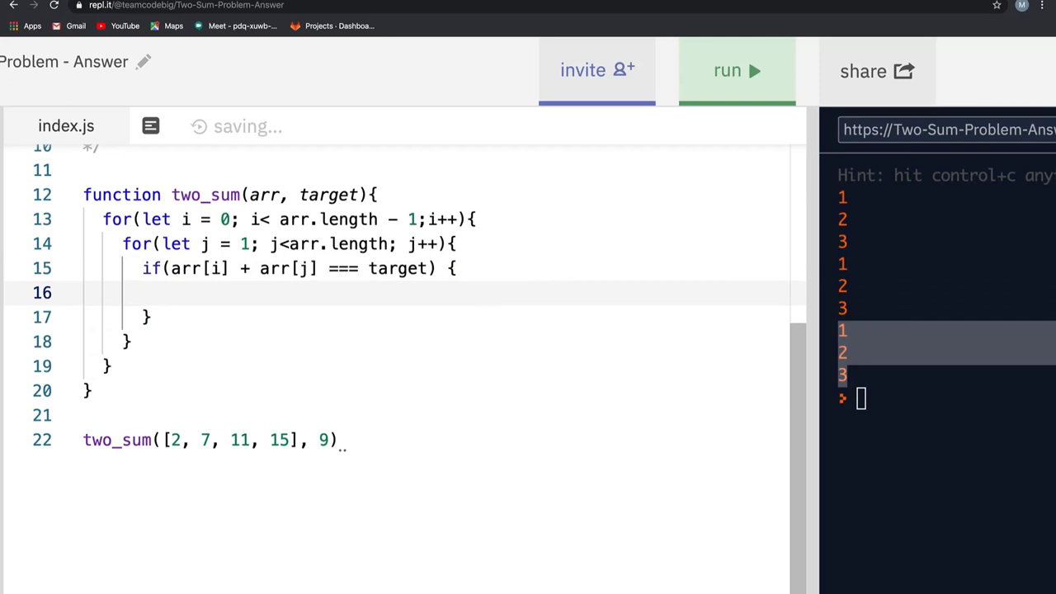
text(return [i , ])
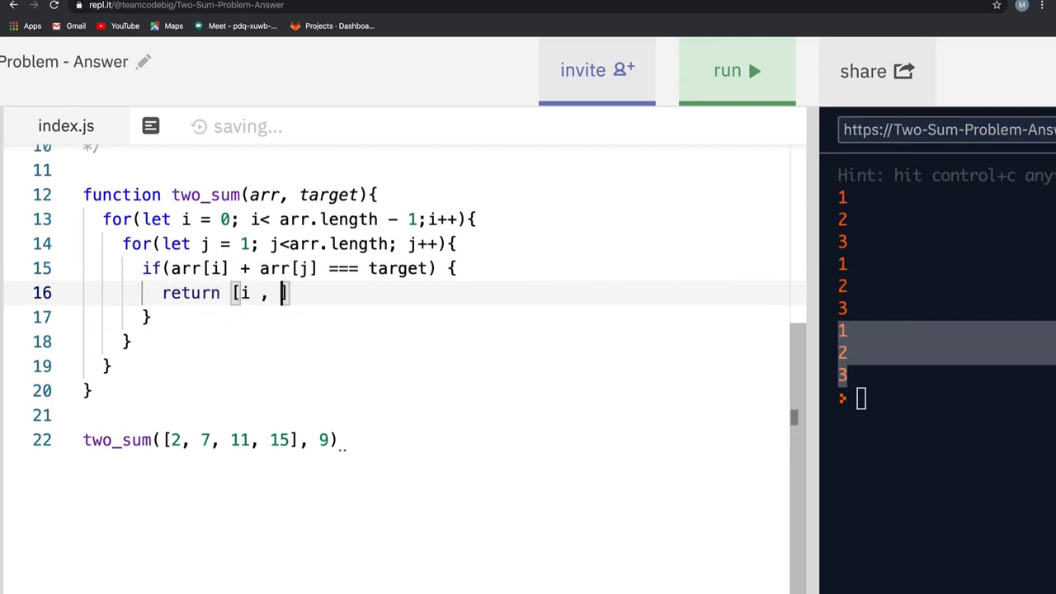
text(j)
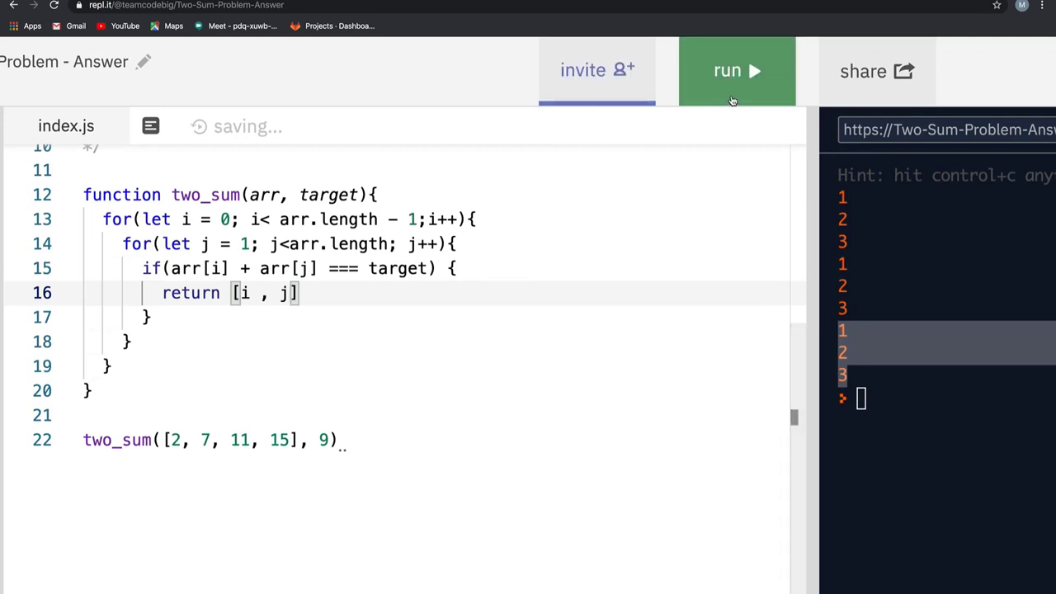
Step: Run the nested-loop two_sum to print [ 0, 1 ] and highlight 2, 7 in the test array
click(736, 71)
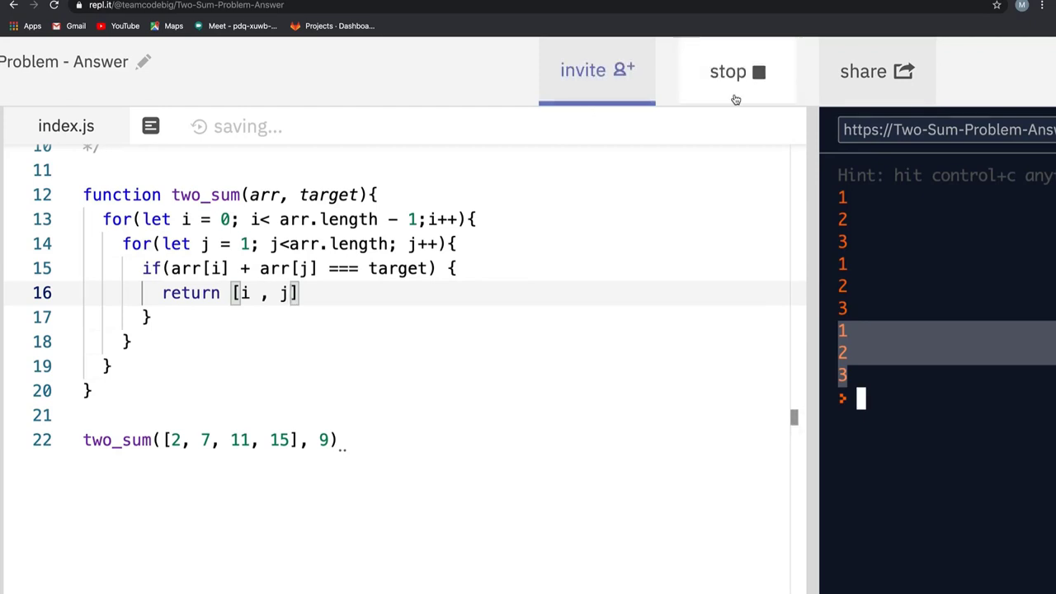
click(736, 71)
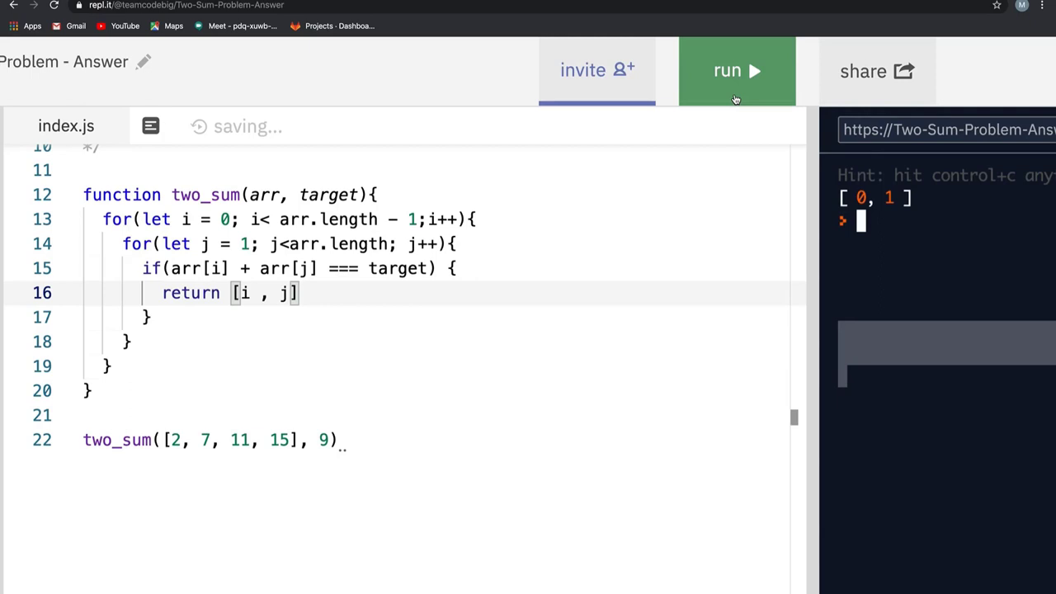
click(736, 70)
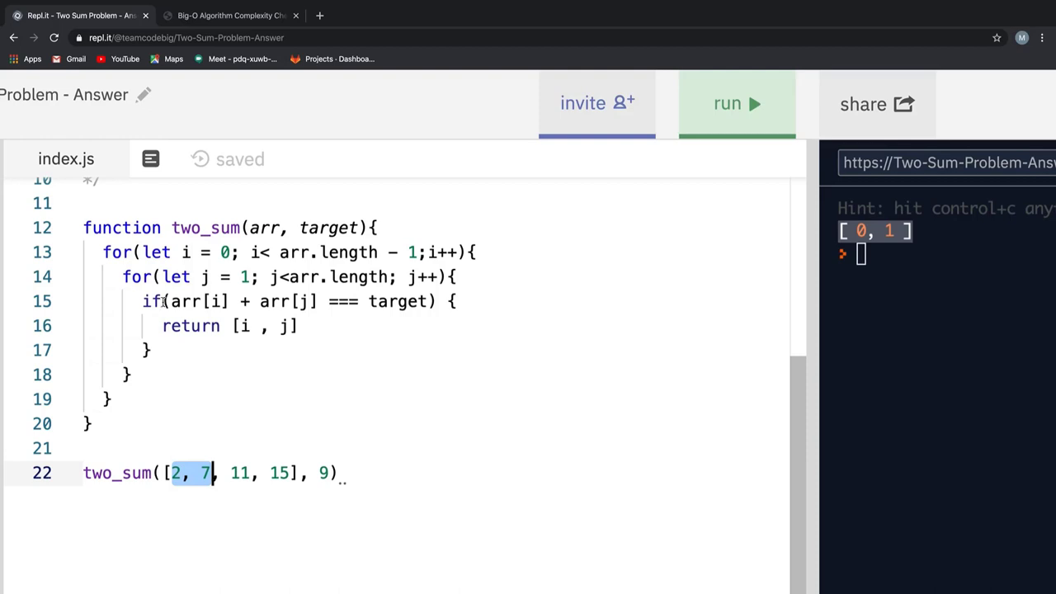
drag(104, 251, 112, 398)
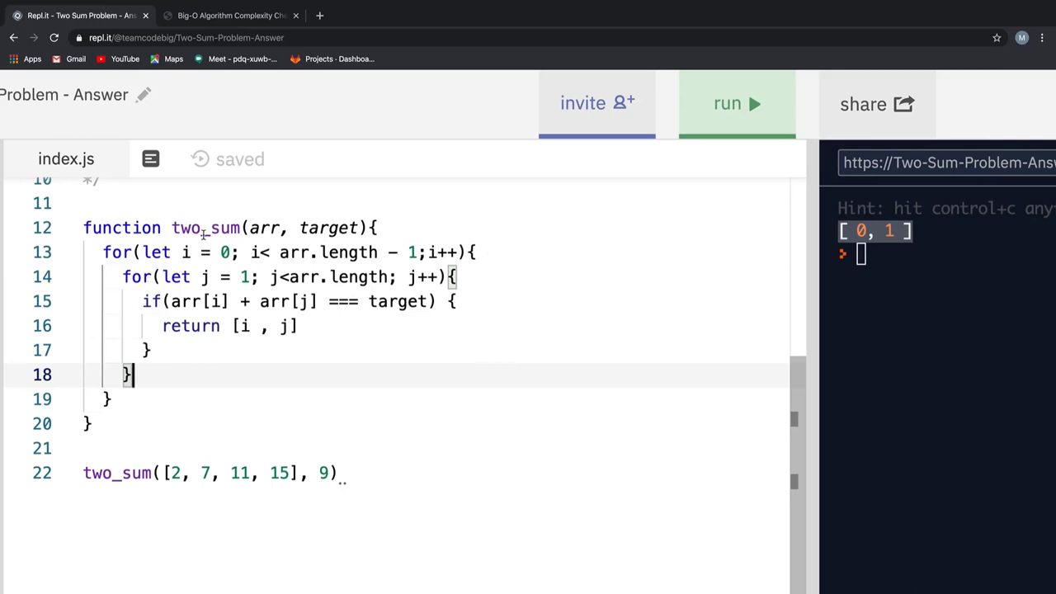
Step: Switch to the bigocheatsheet.com tab showing the Big-O Complexity Chart
click(229, 15)
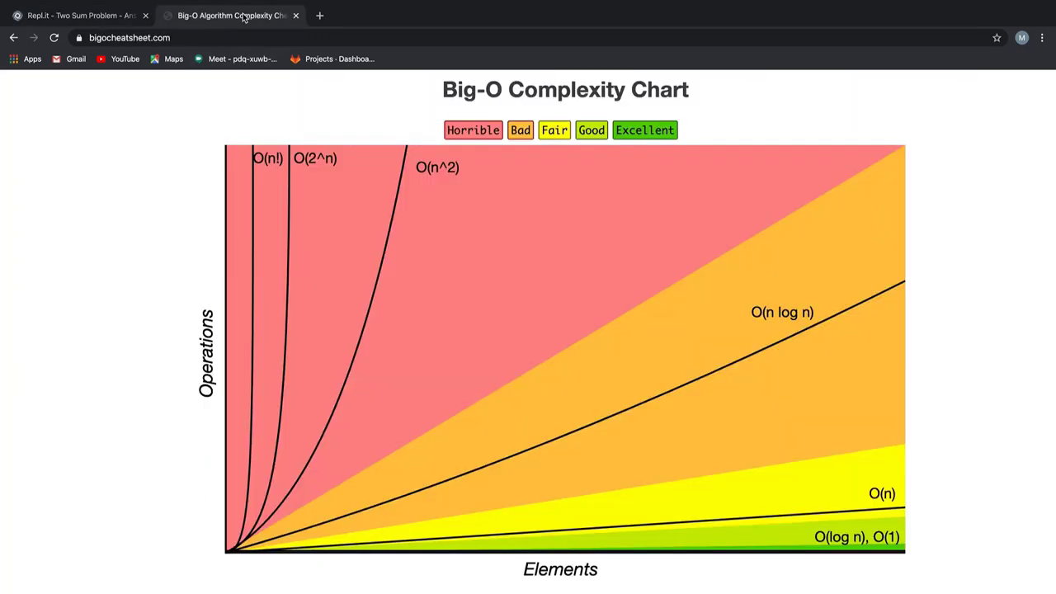
mouse_move(429, 345)
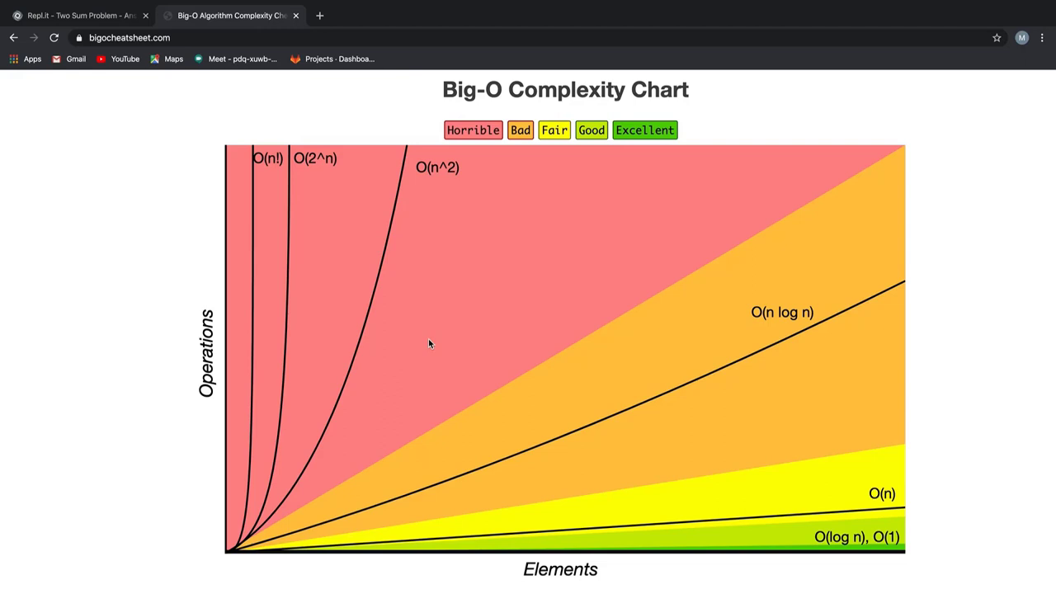
mouse_move(454, 254)
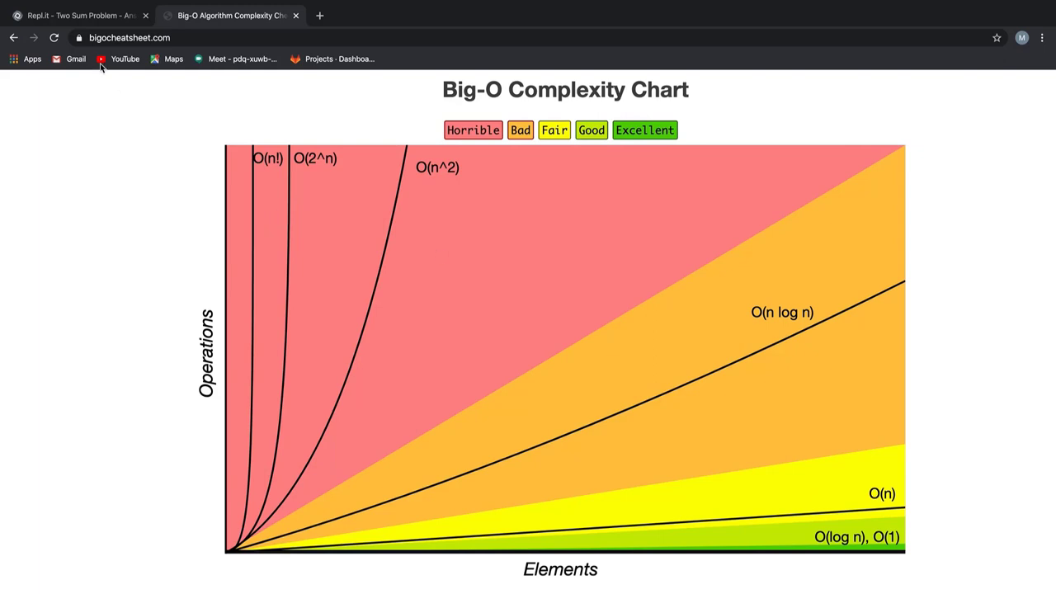
Step: Return to Replit and comment out the nested-loop two_sum function with Cmd+/
click(79, 14)
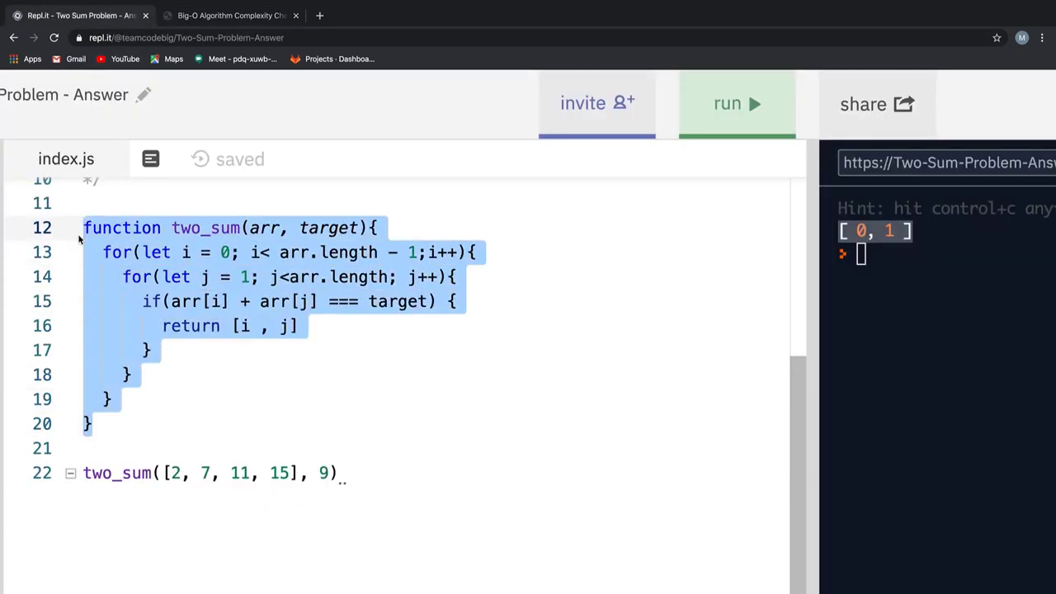
key(ctrl+/)
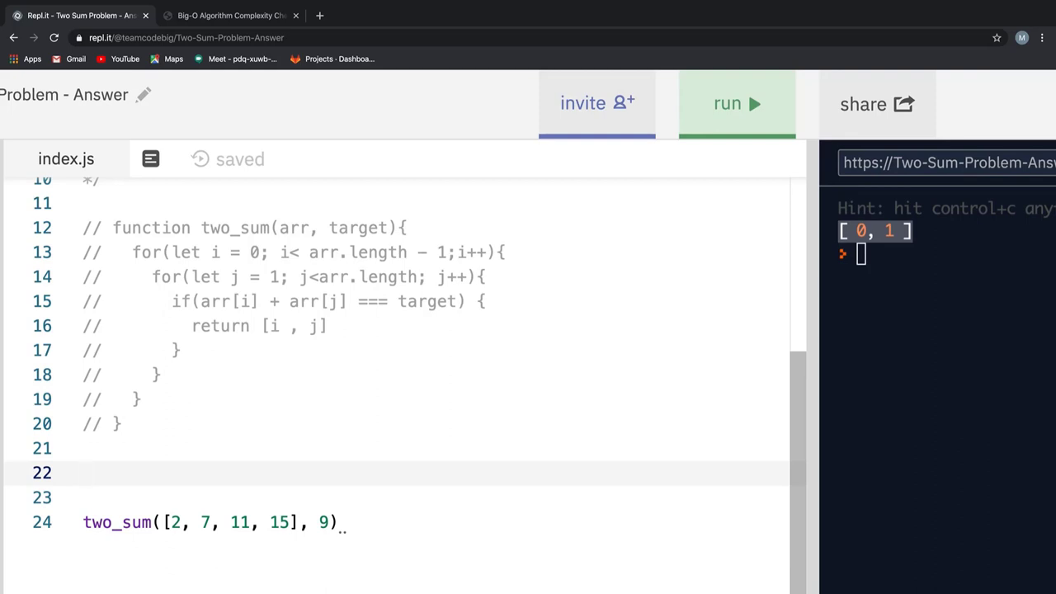
Step: Start a new function two_sum(arr, target) declaring let numObj = {}
text(function t)
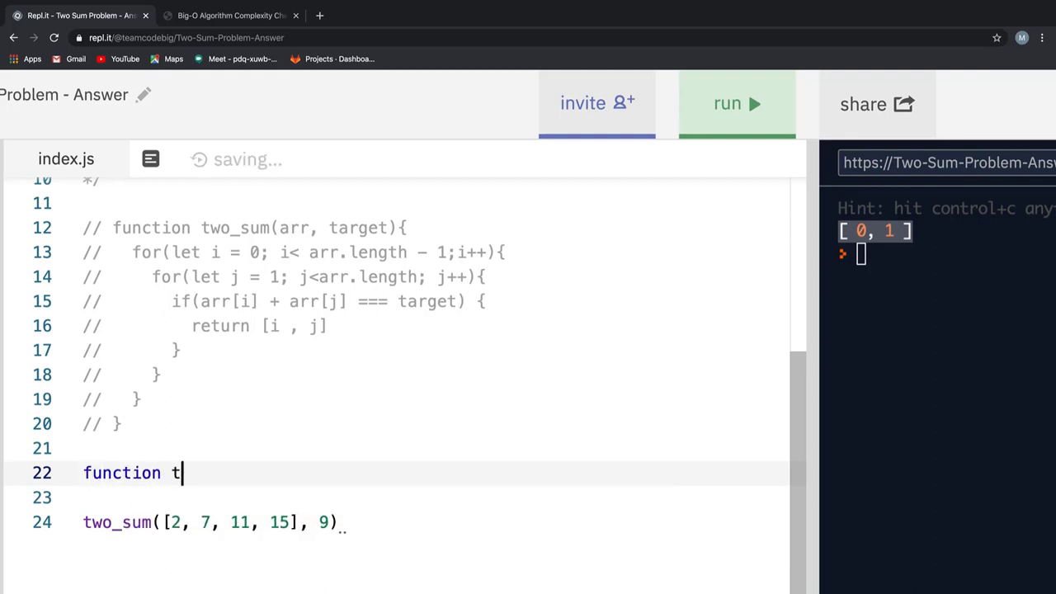
text(wo_sum())
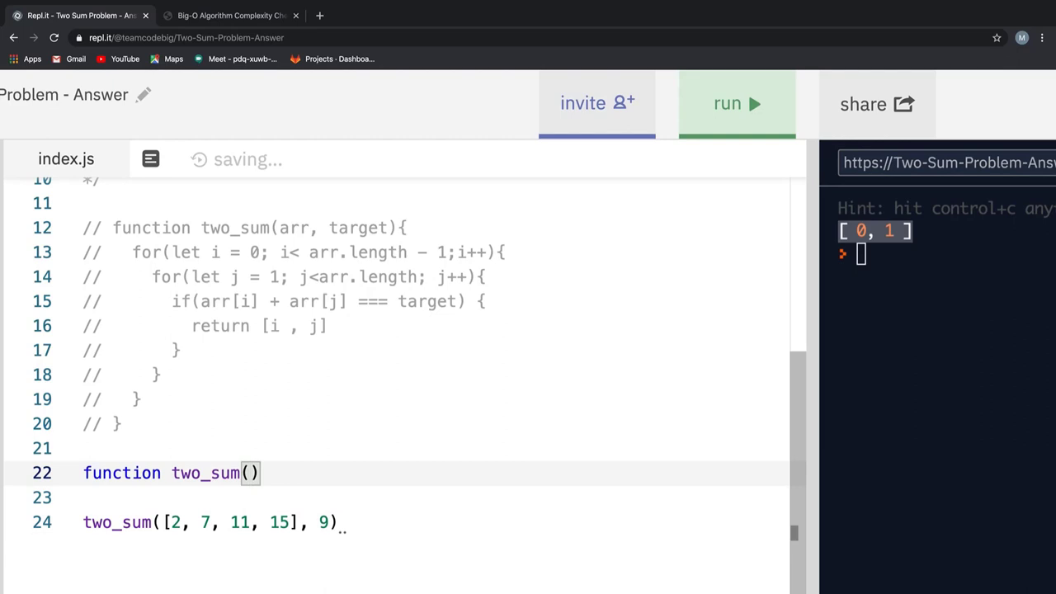
text(arr, target){)
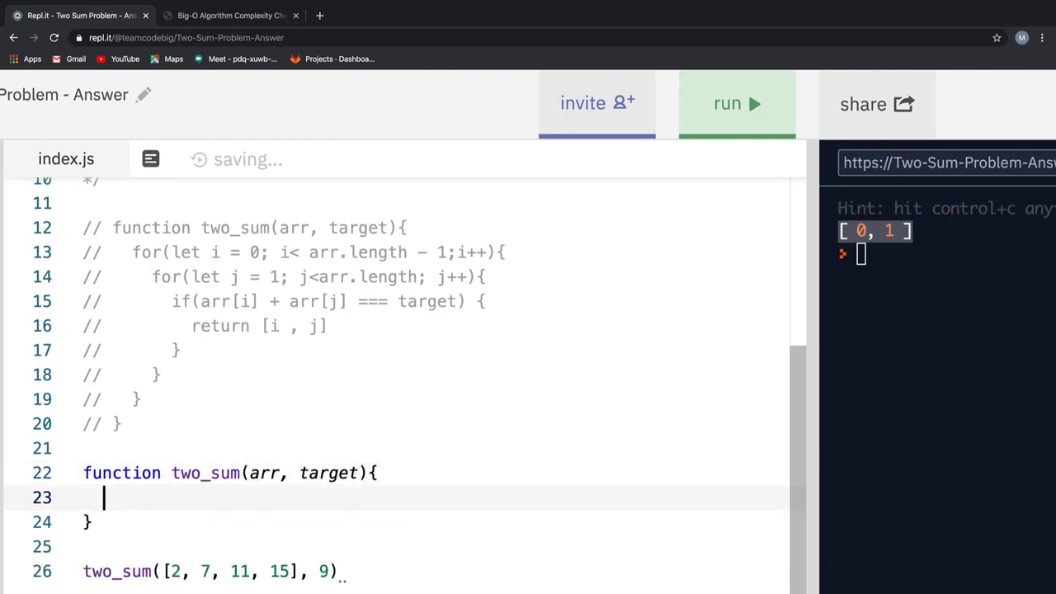
text(let)
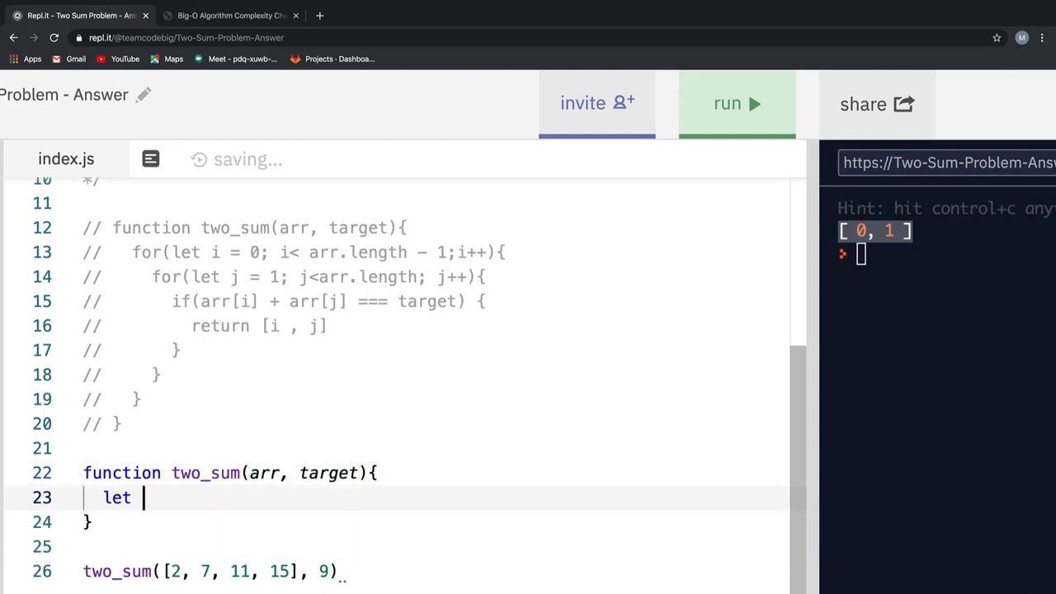
text(numObj = {})
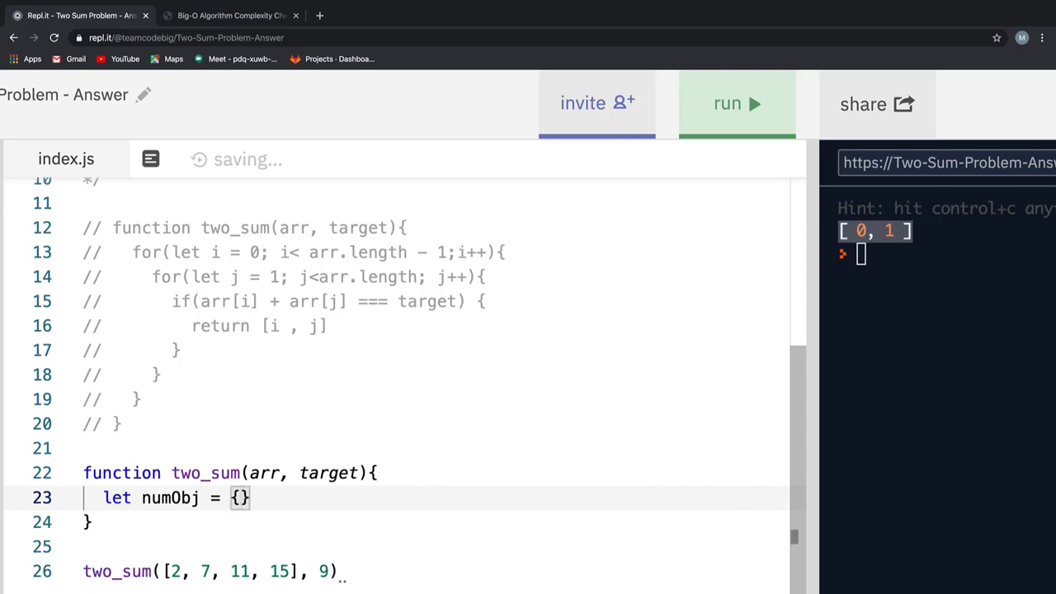
Step: Add a loop for let i = 0; i < arr.length; i++
text(for(let ))
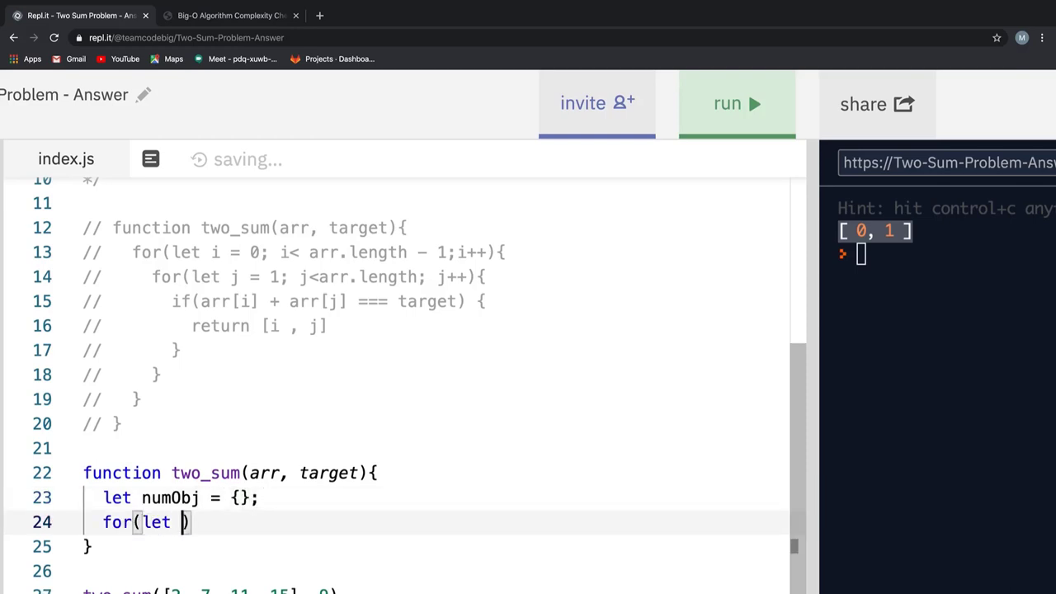
text(i = 0; i <)
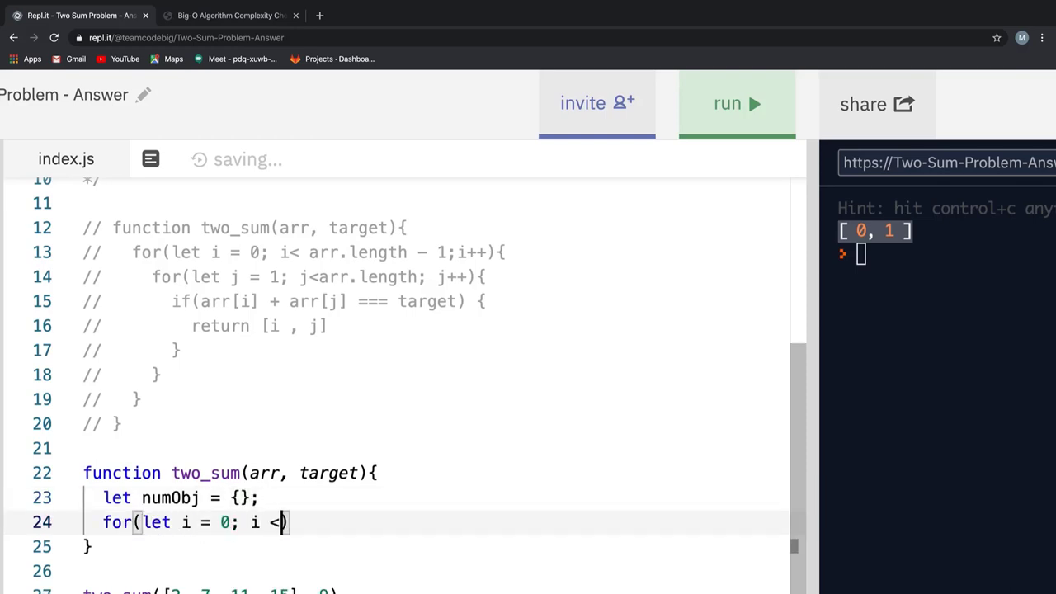
text(arr.len)
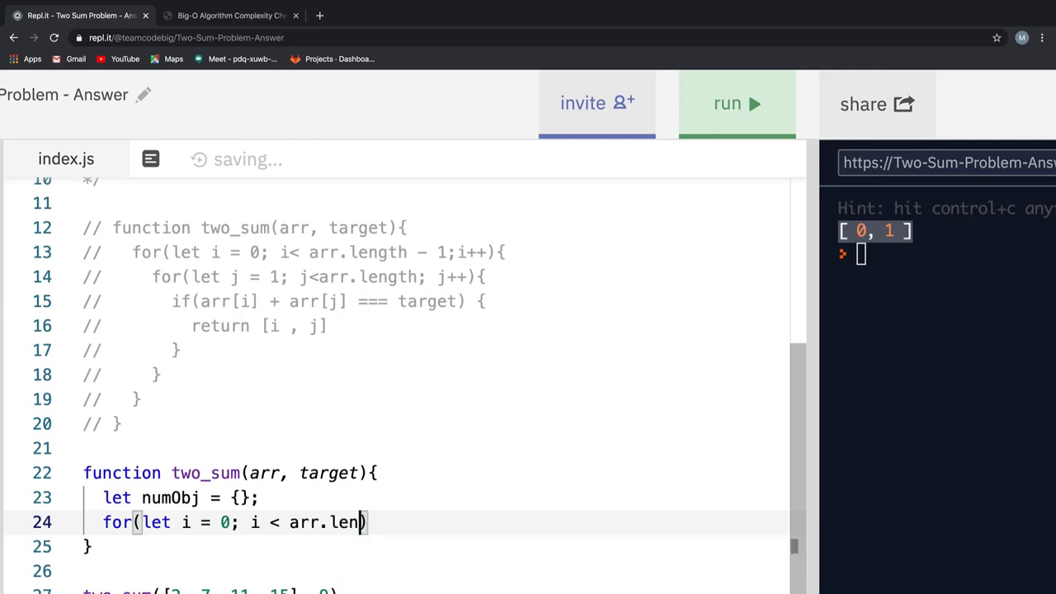
text(gth)
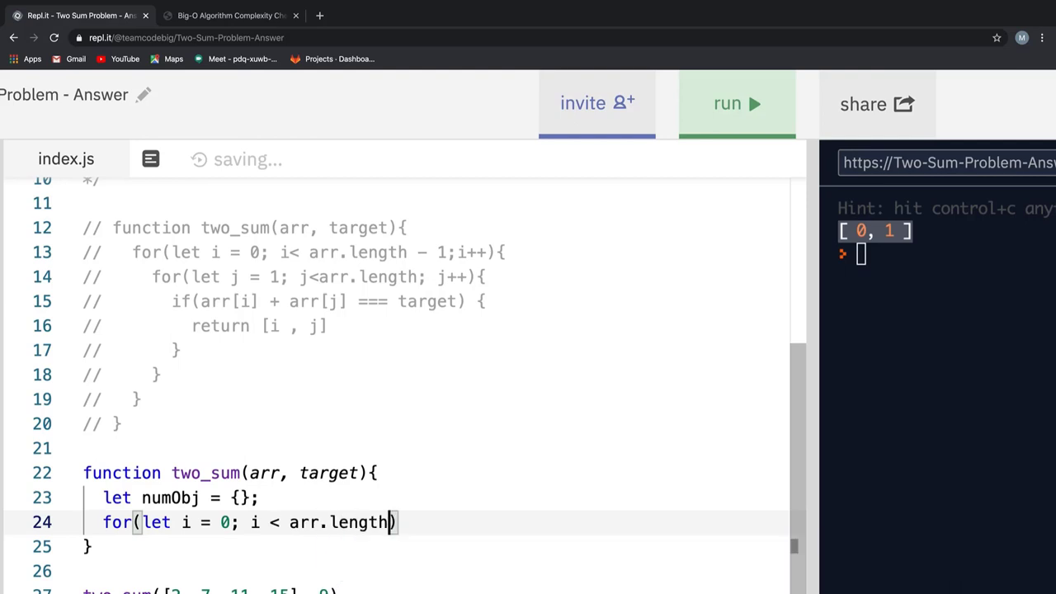
text(;i++))
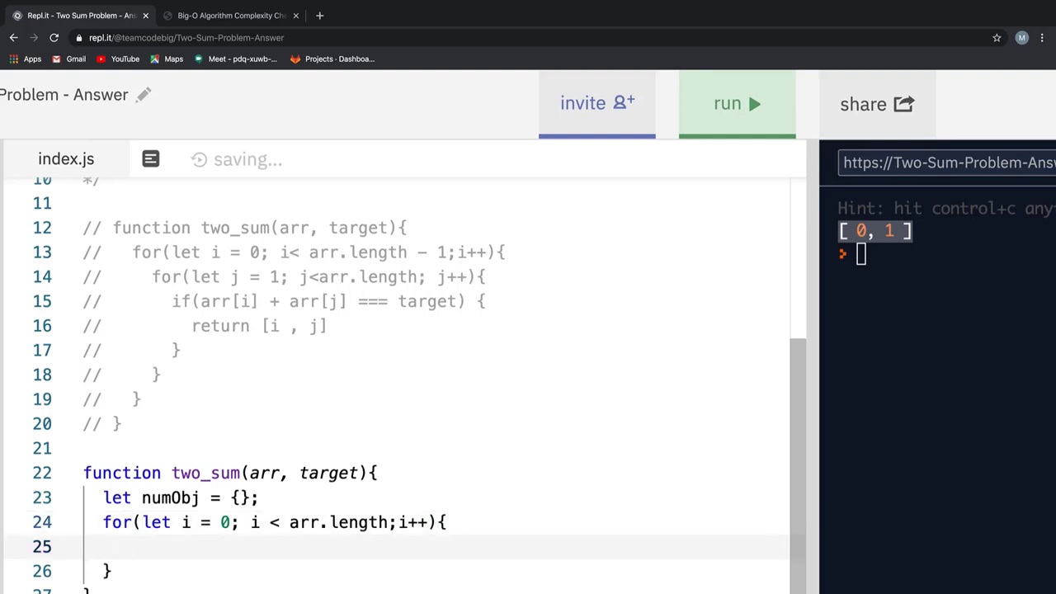
Step: Inside the loop set thisNum = arr[i] and numObj[thisNum] = i
text(let thisNum =)
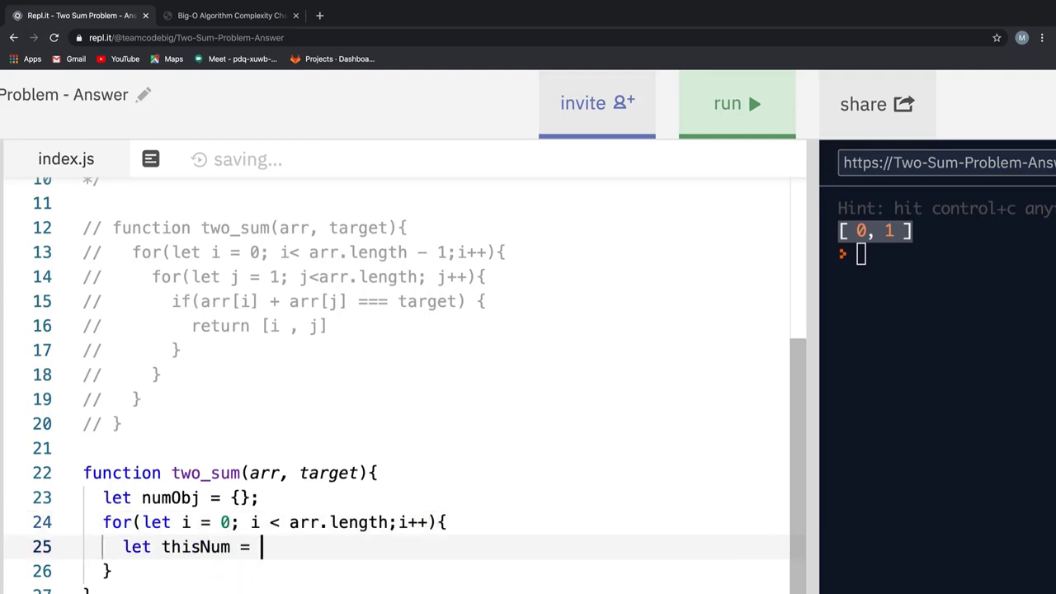
text(arr[i];)
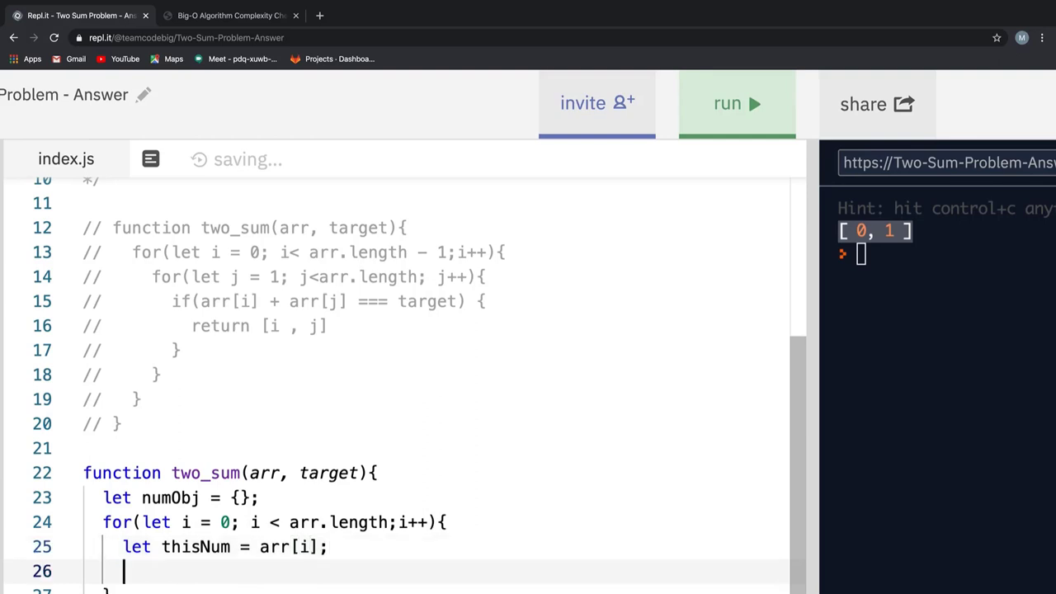
text(numObj)
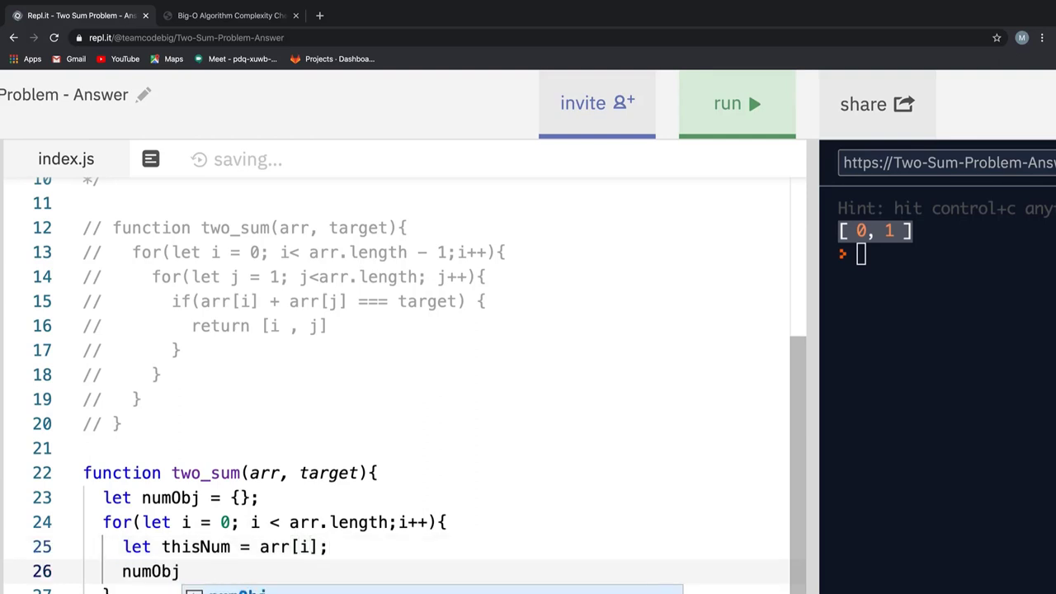
text([)
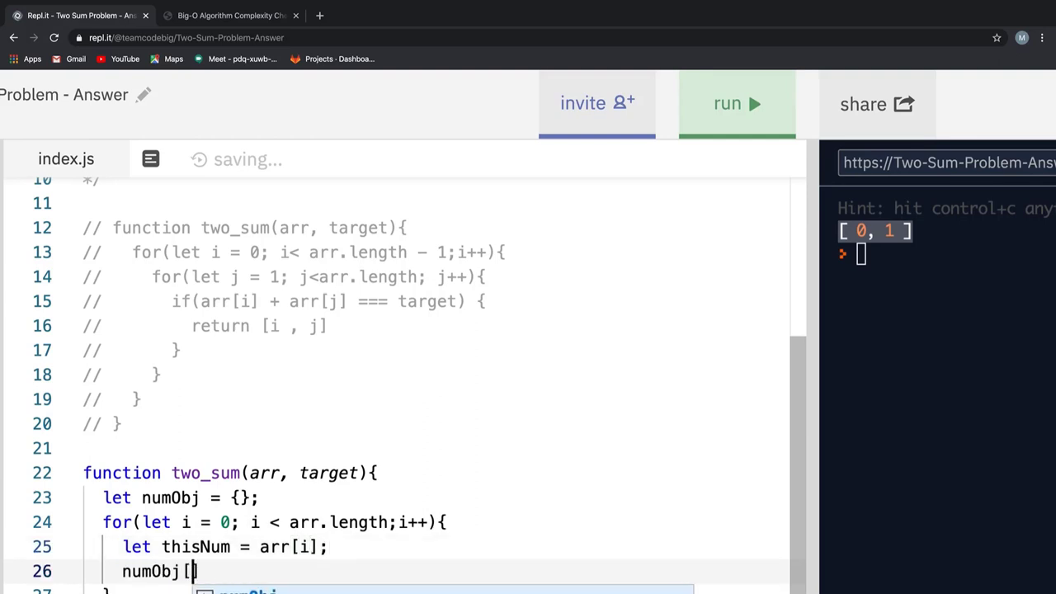
text(thisNum] =)
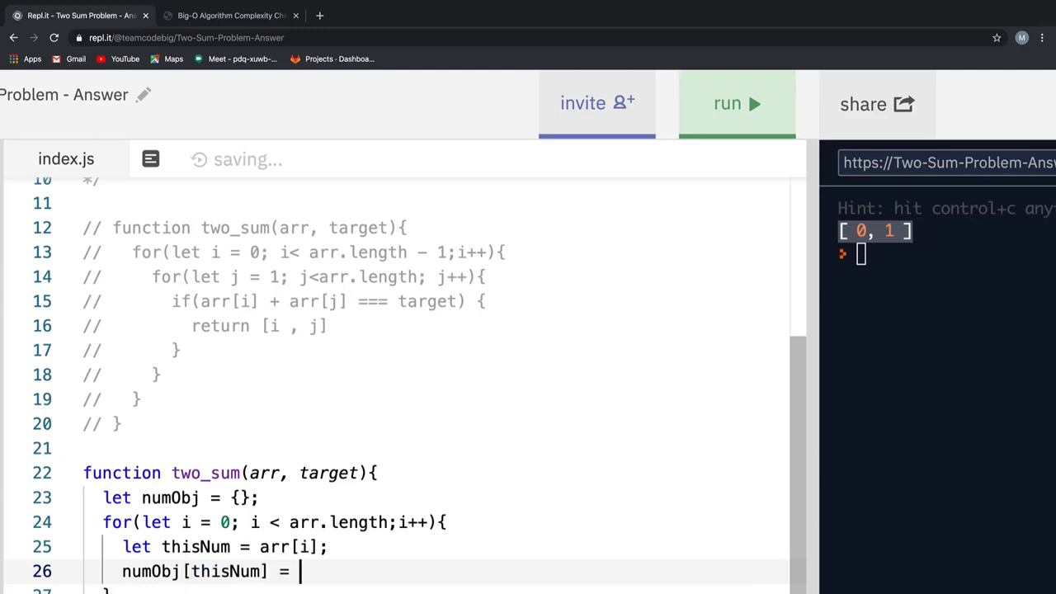
text(i;)
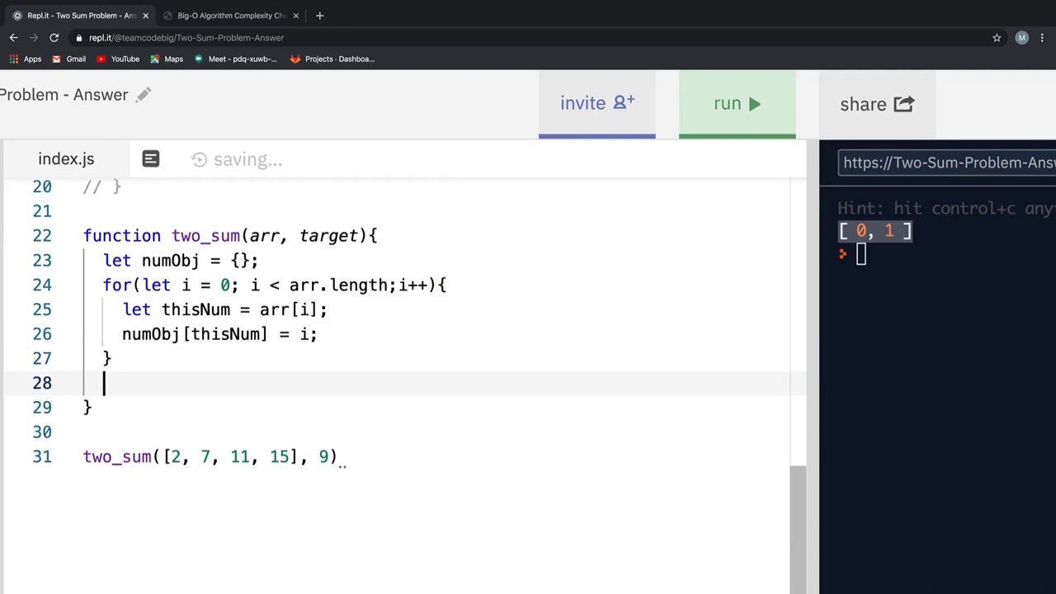
Step: Add a second loop for let j = 0; j < arr.length; j++
text(for())
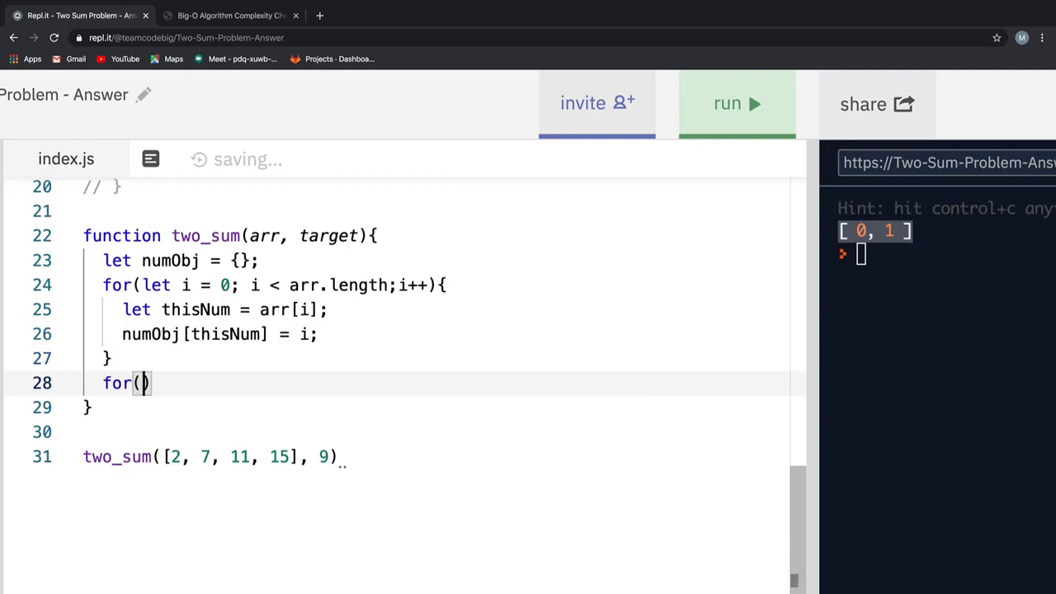
text(let j =)
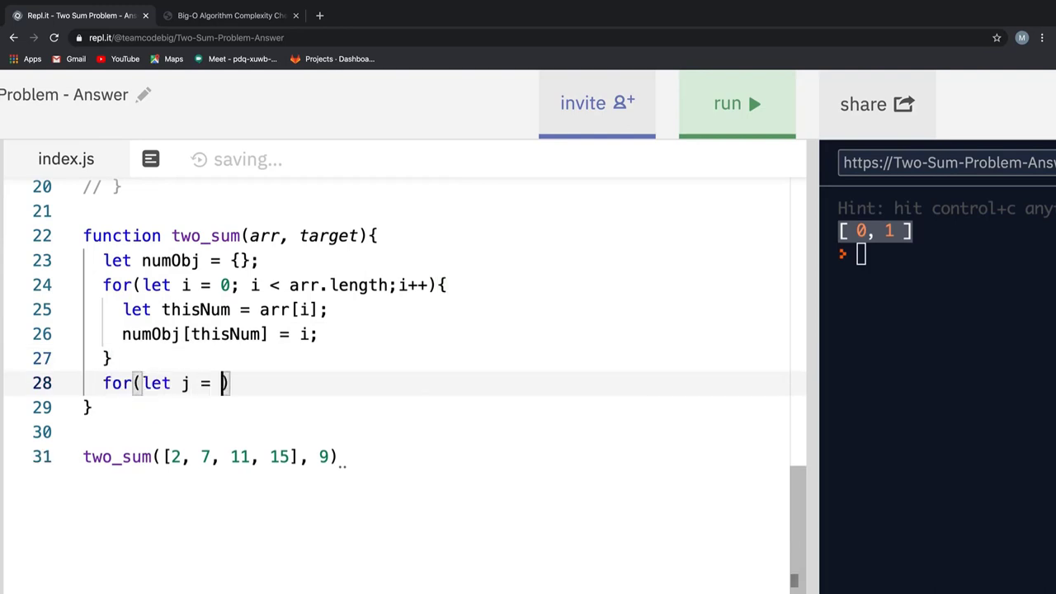
text(0)
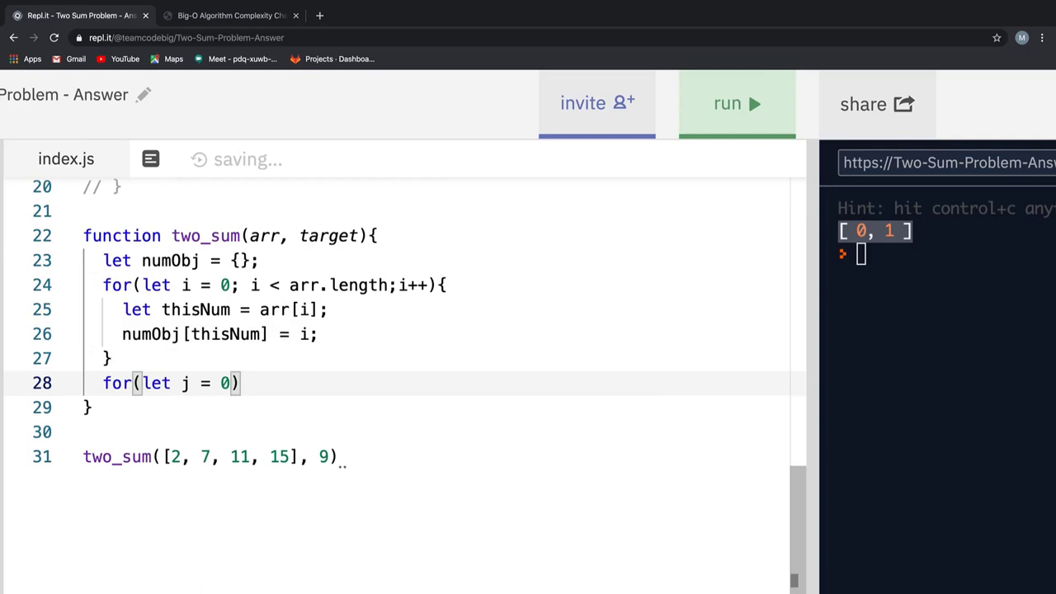
text(; j <arr.le)
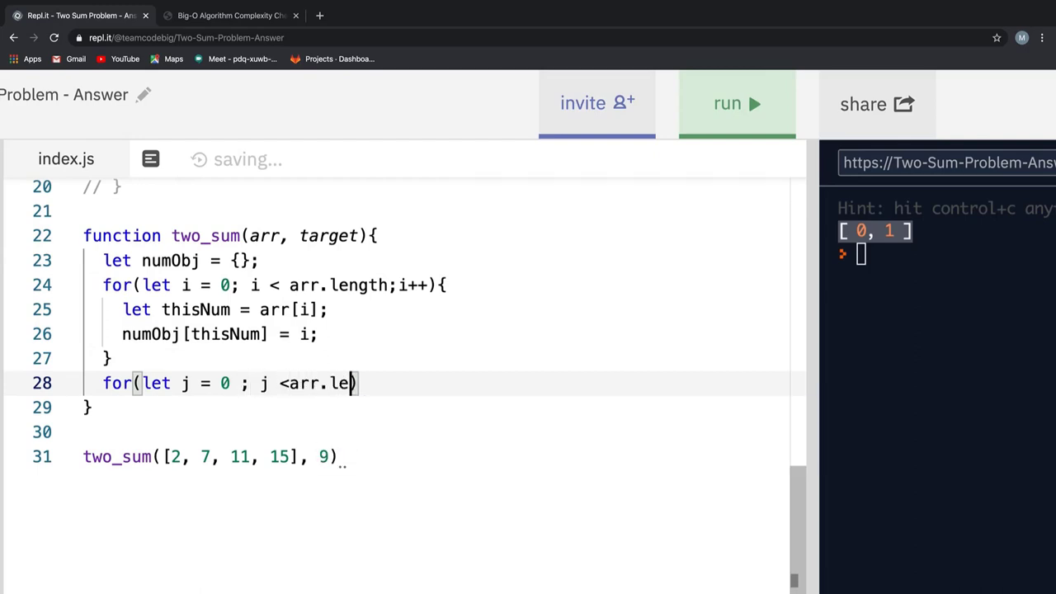
text(ngth; j++)
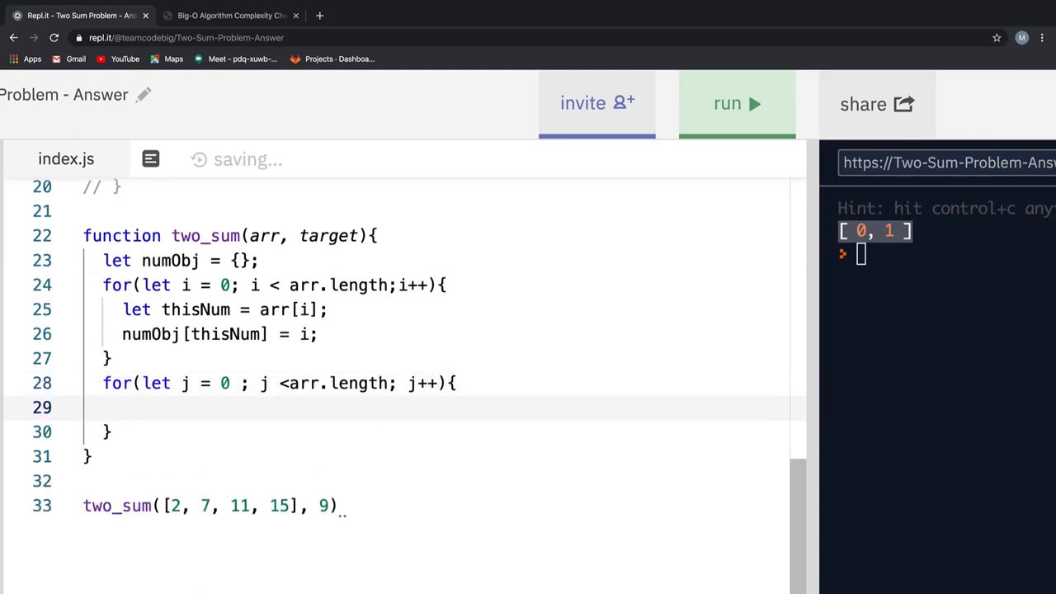
Step: Declare let diff = target - arr[j] inside the second loop
text(let)
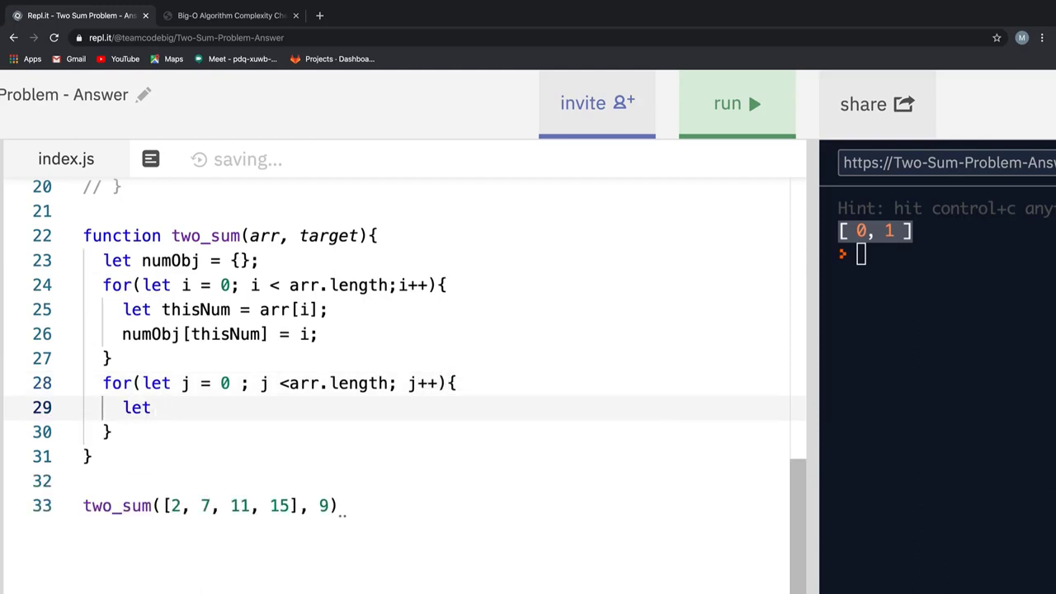
text(diff)
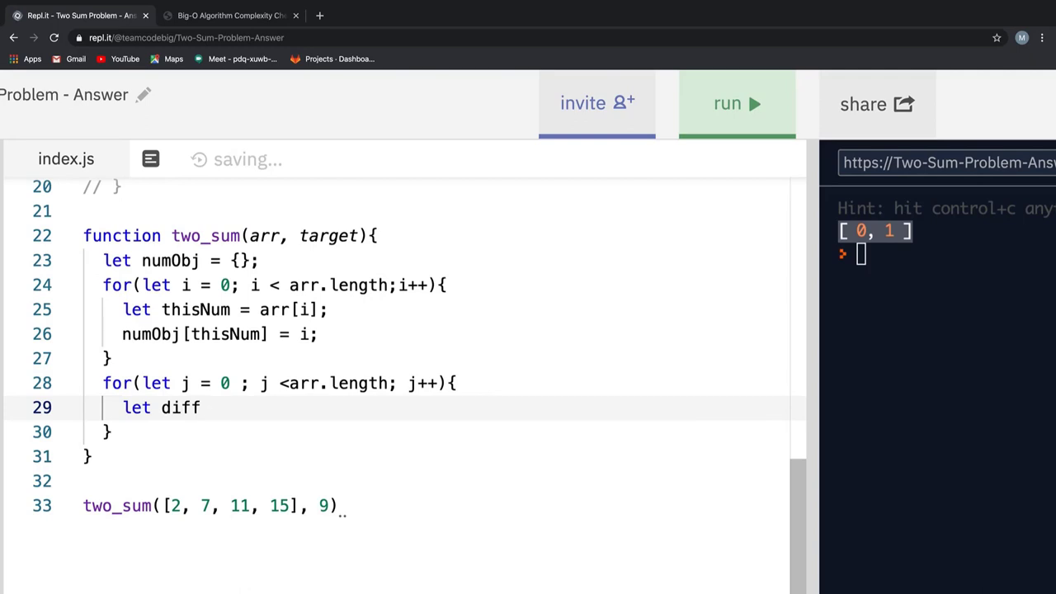
text(= target -)
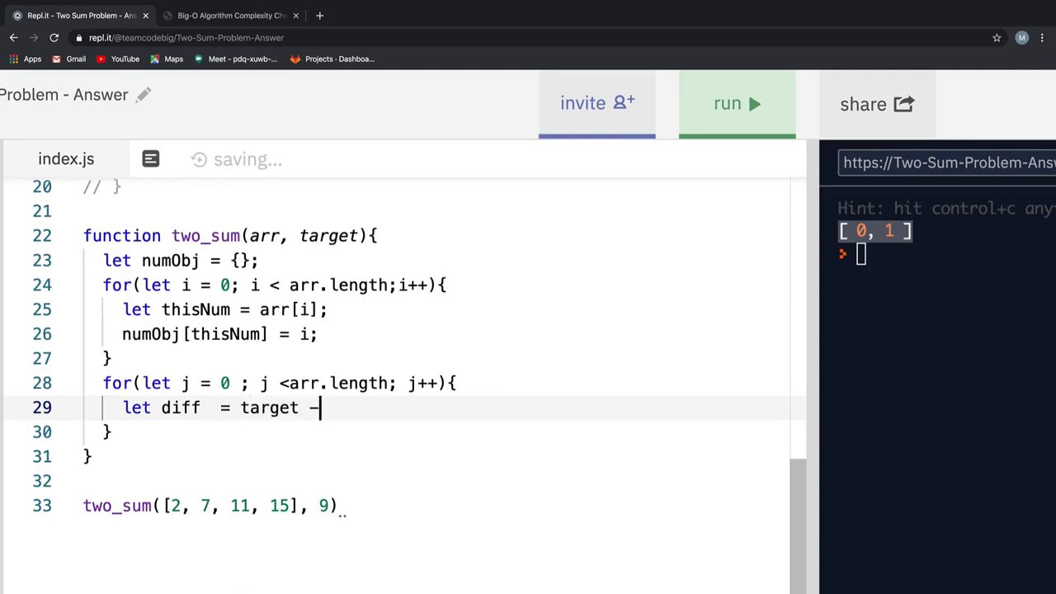
text(arr[)
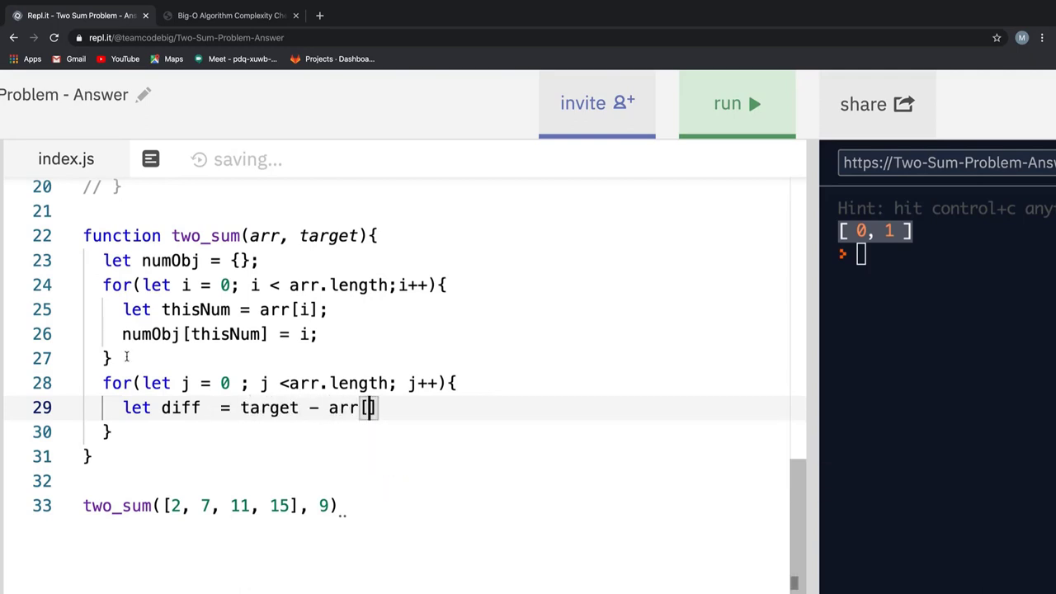
text(j)
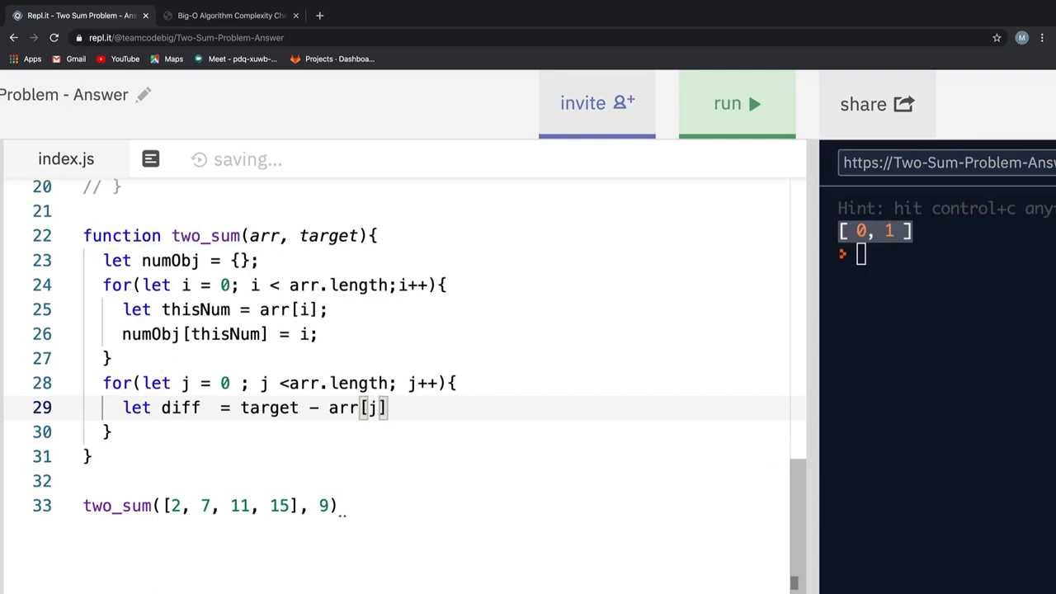
text(;)
text(if(numObj.)
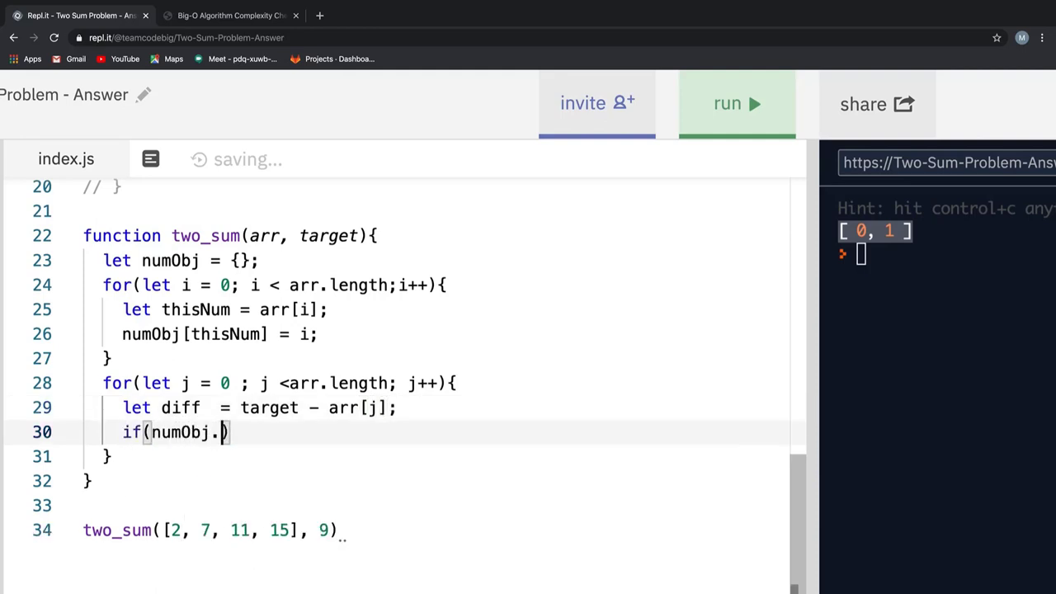
Step: Write the condition numObj.hasOwnProperty(diff) && numObj[diff] !== j
text(hasOwnPro)
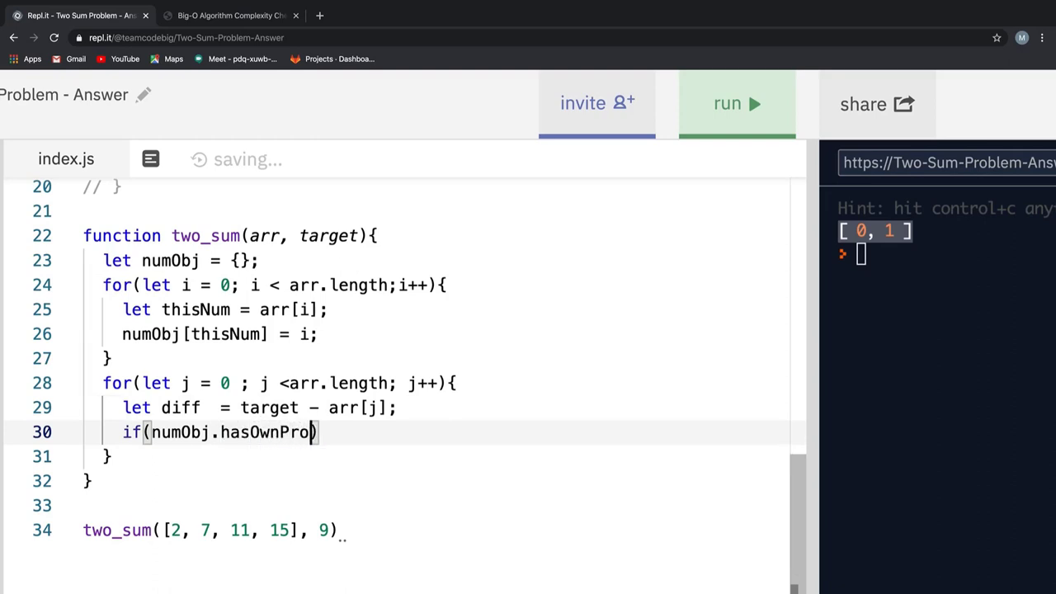
text(perty)
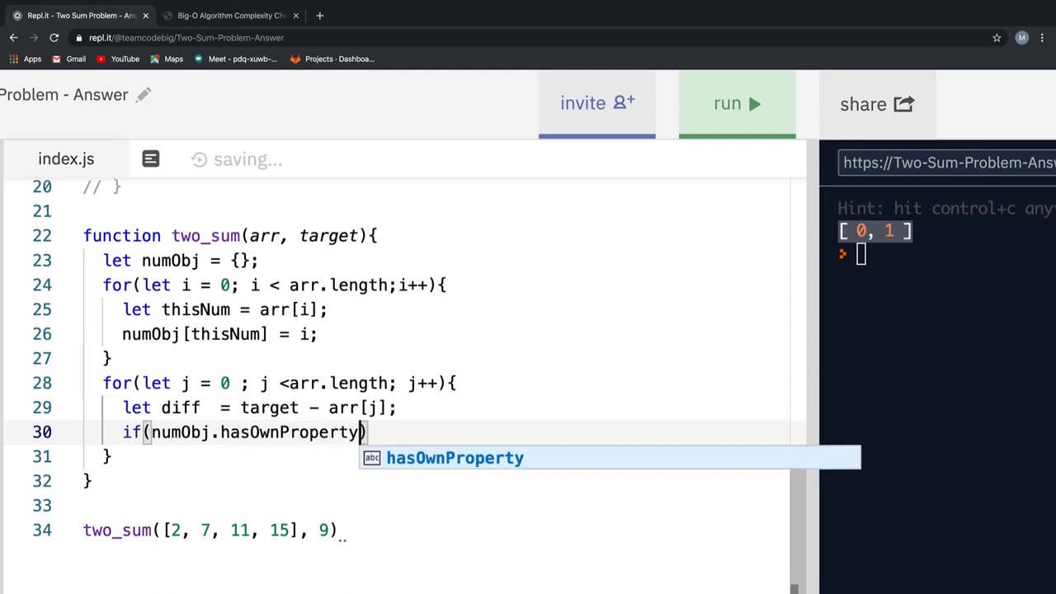
text((diff))
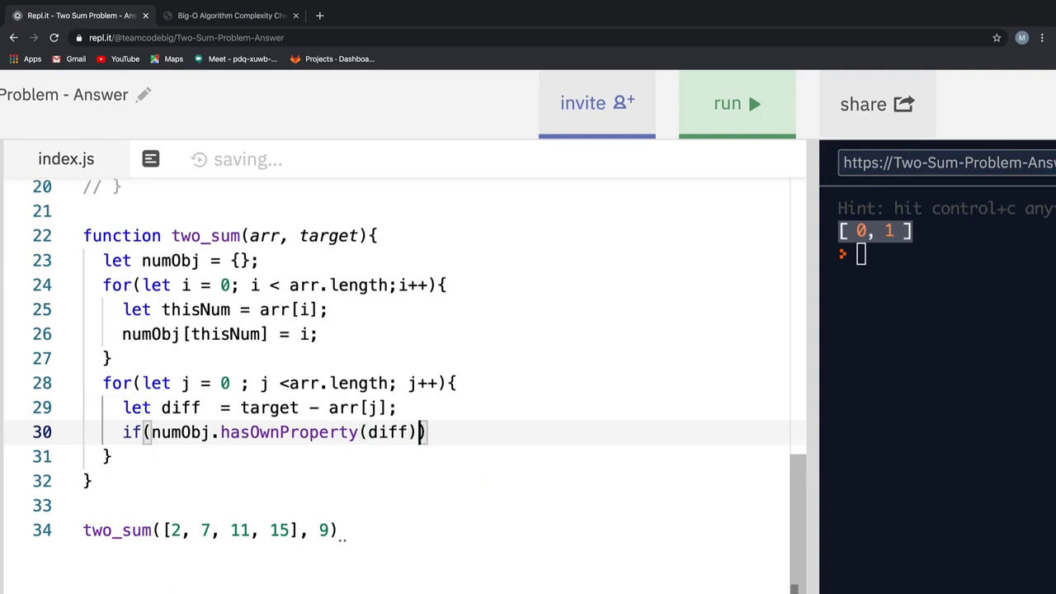
text(&& numObj)
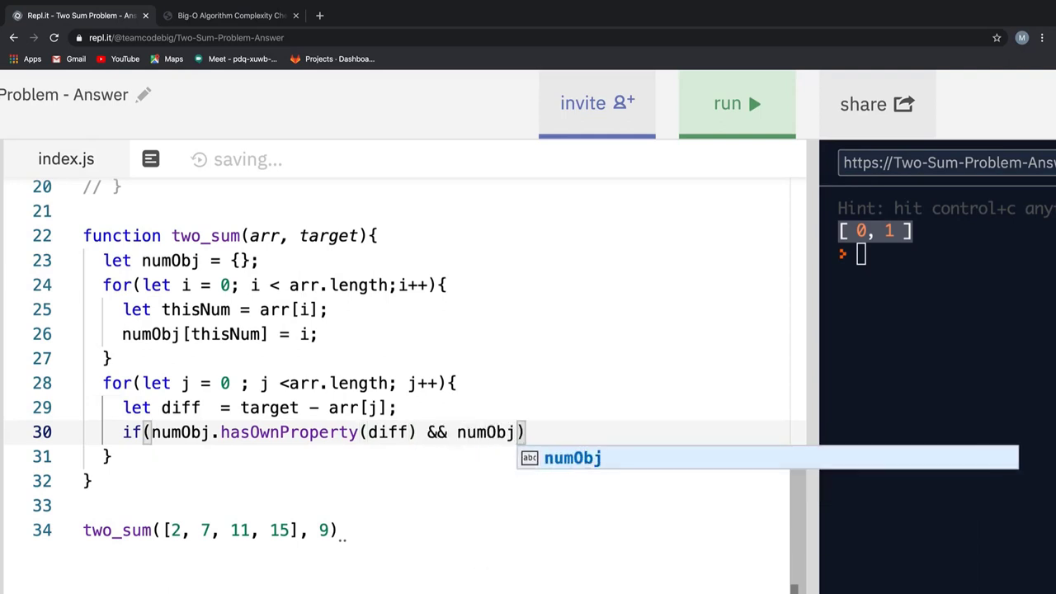
text([diff] !)
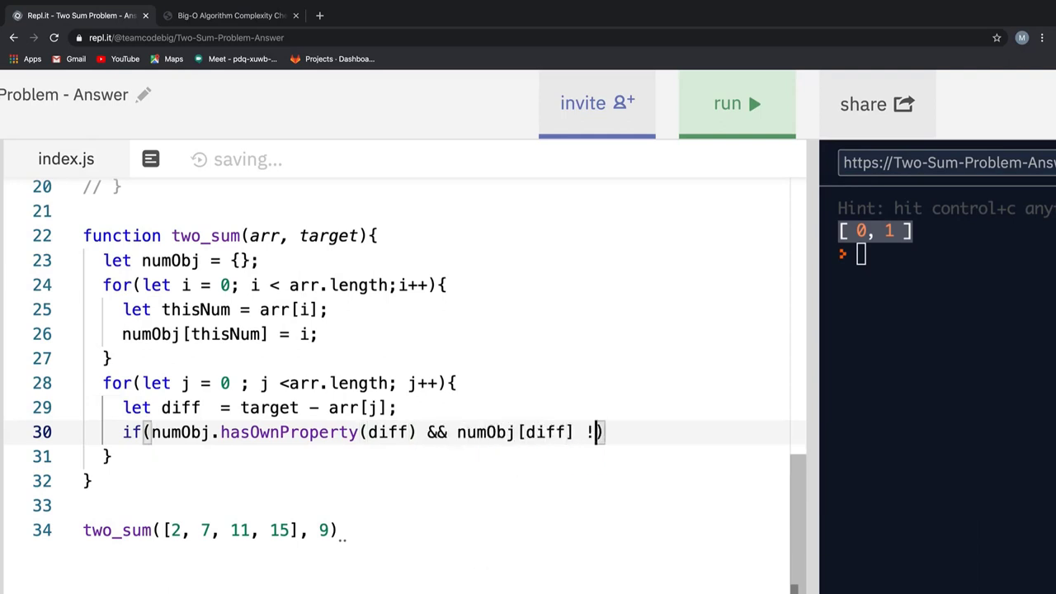
text(== j)
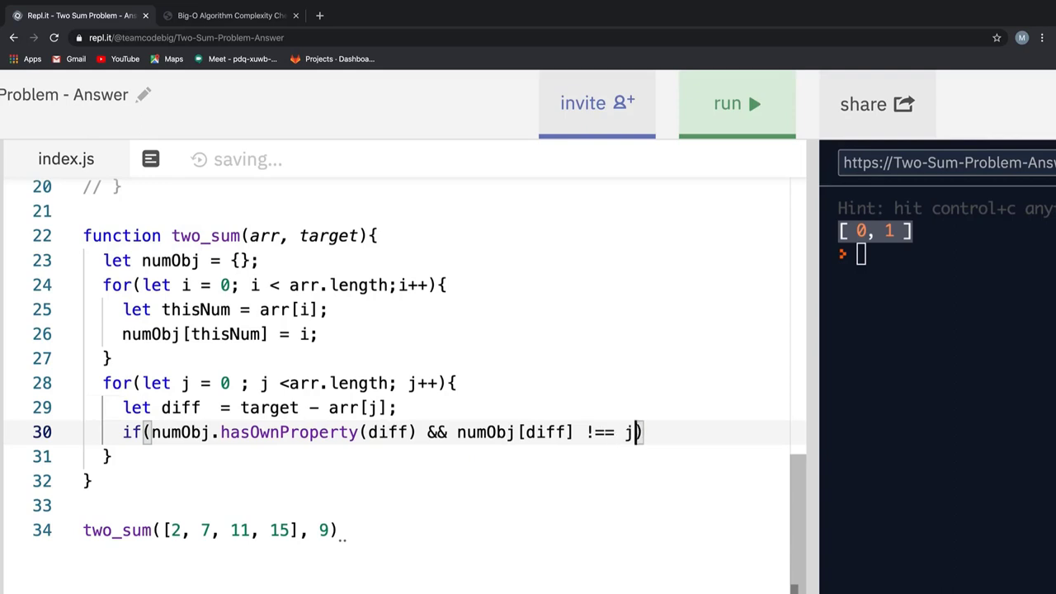
Step: Return [j, numObj[diff]] inside the if block
key(Enter)
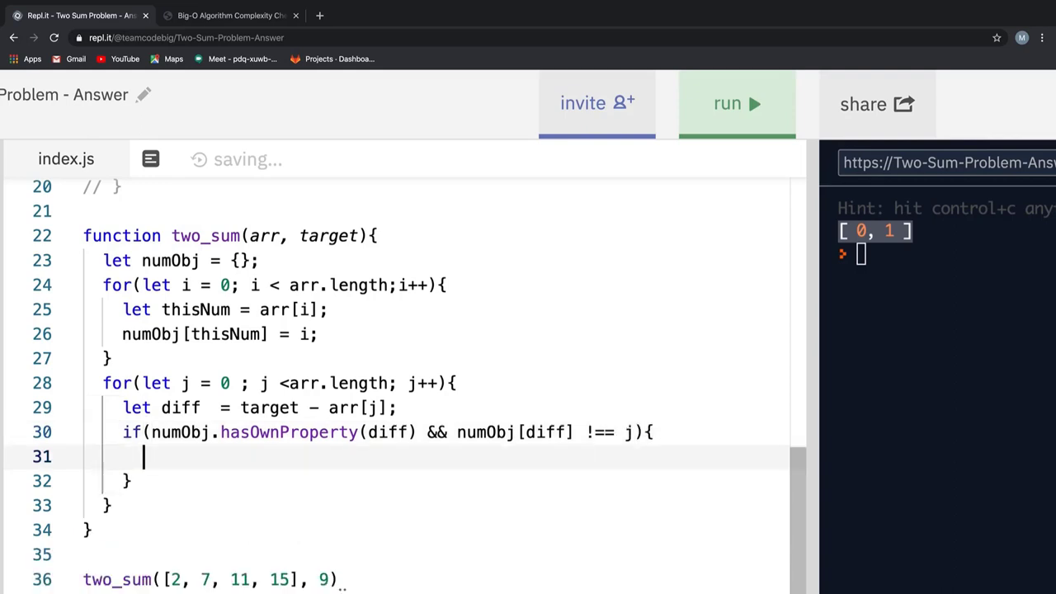
text(return [j ,)
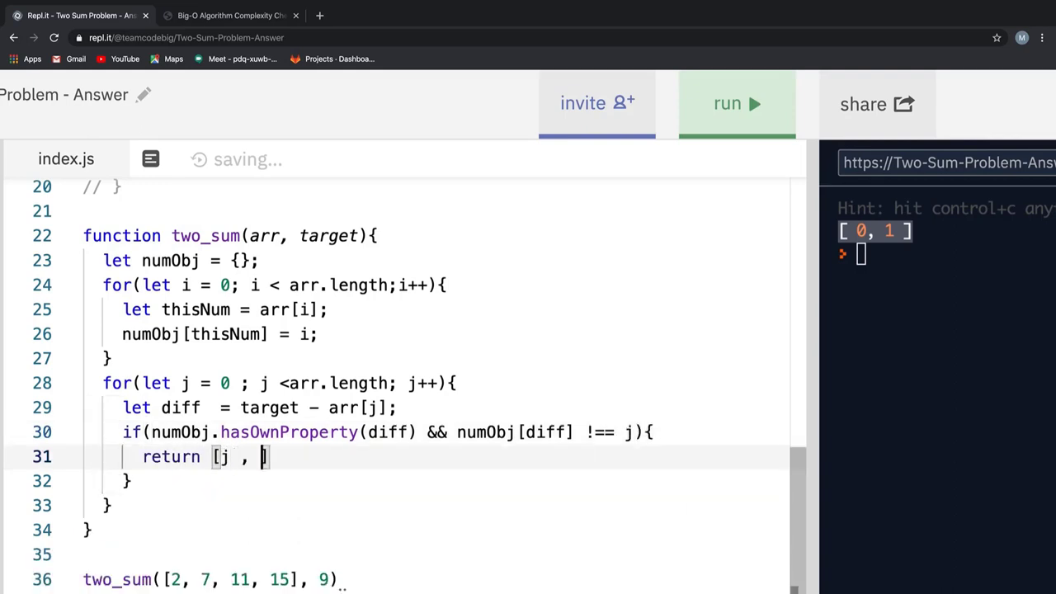
text(numObj])
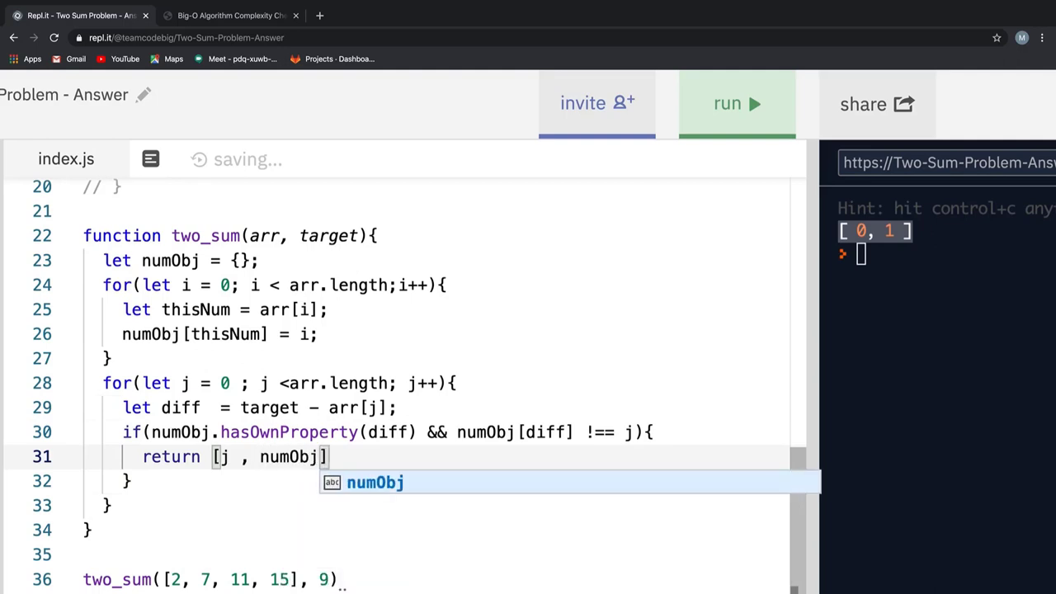
text([diff)
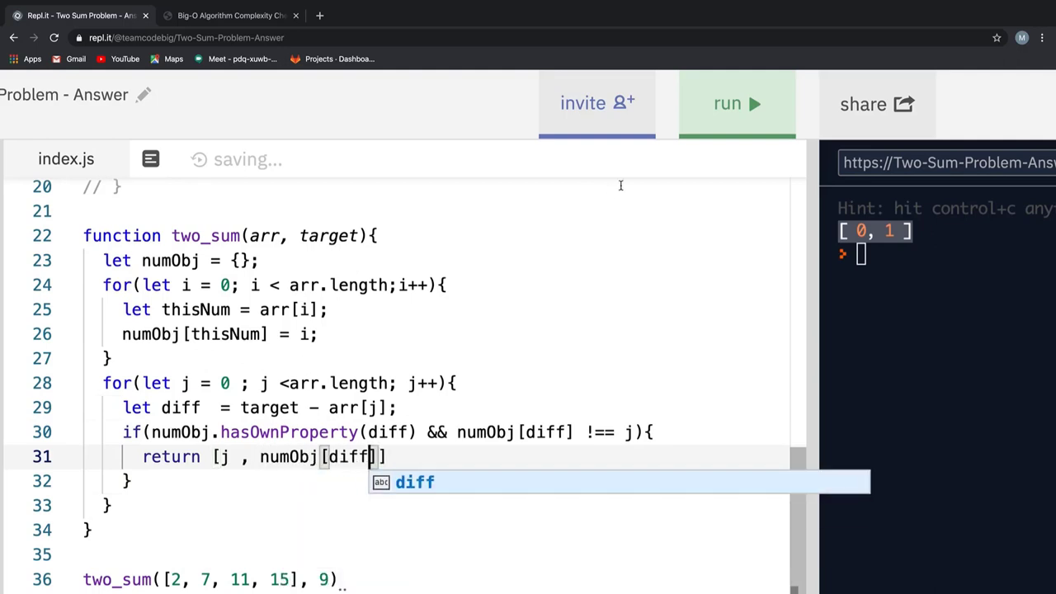
Step: Run the hash-map two_sum to print [ 0, 1 ], then scroll up to the commented version
click(736, 104)
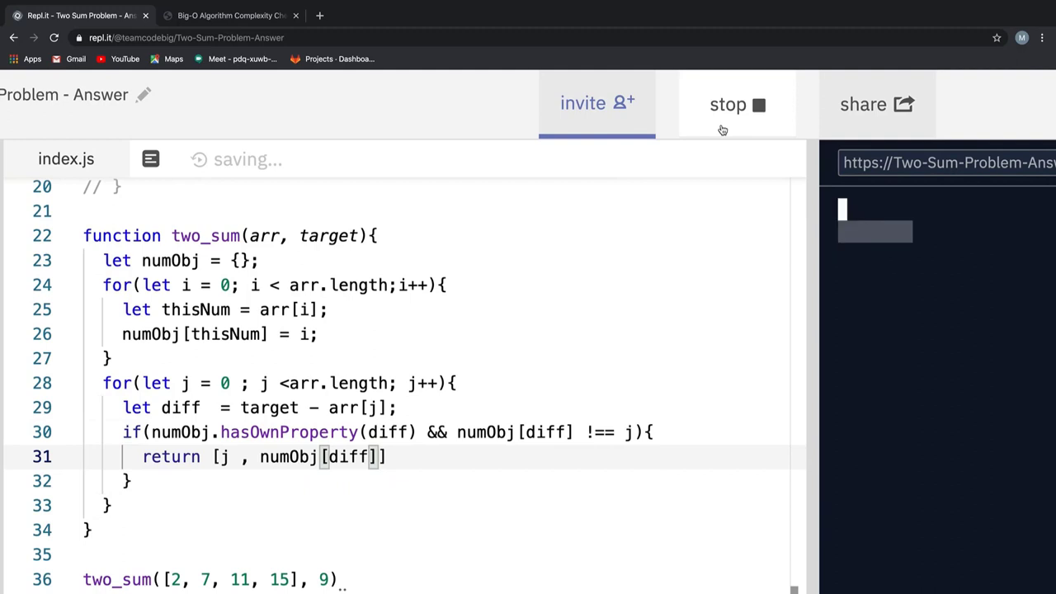
click(736, 104)
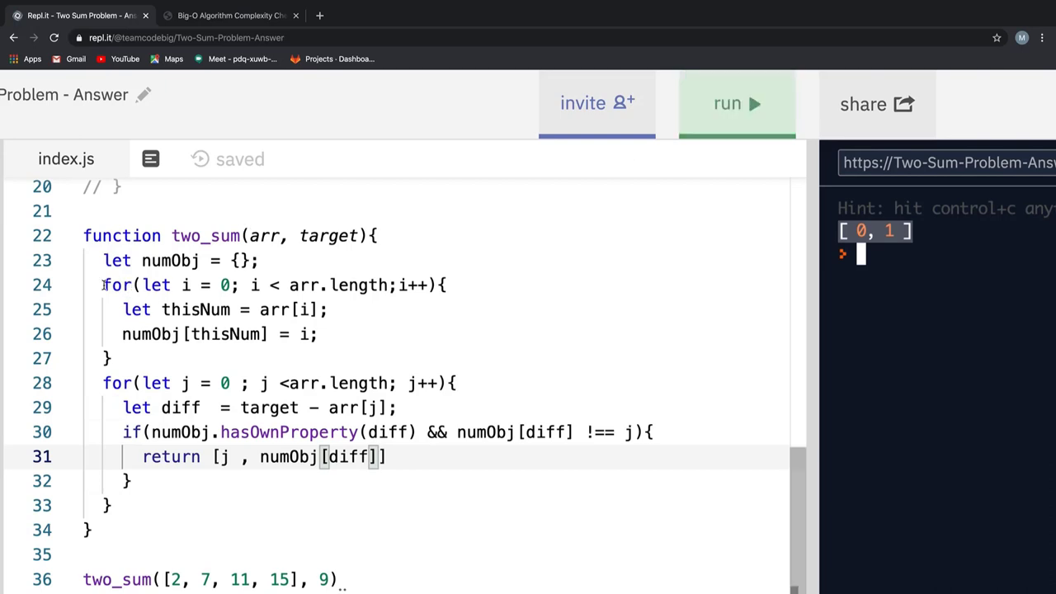
scroll(up, 3)
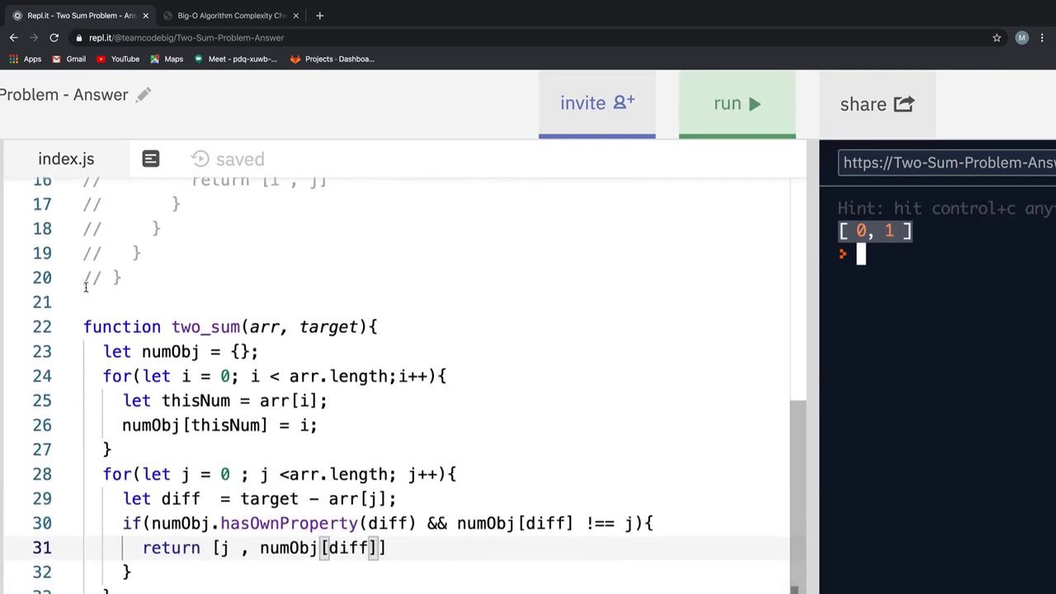